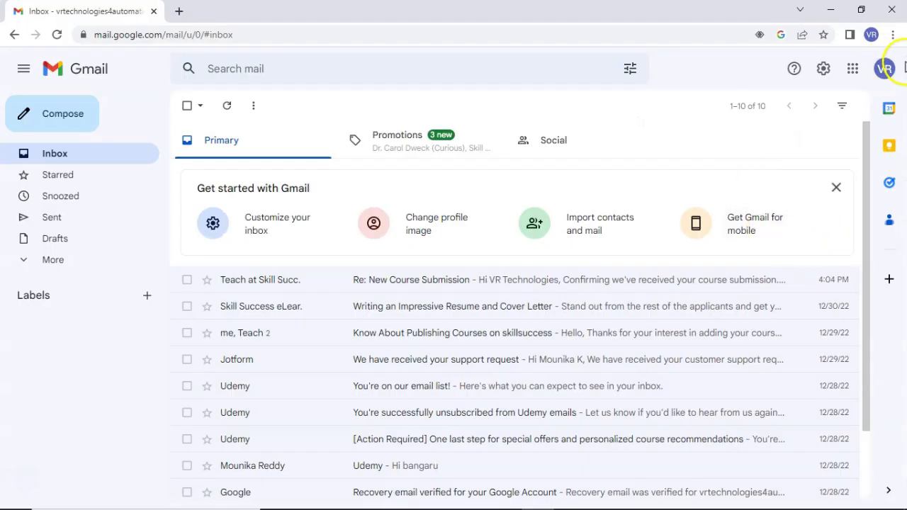
From the Gmail avatar menu, reach Manage your Google Account and its Security page
click(884, 68)
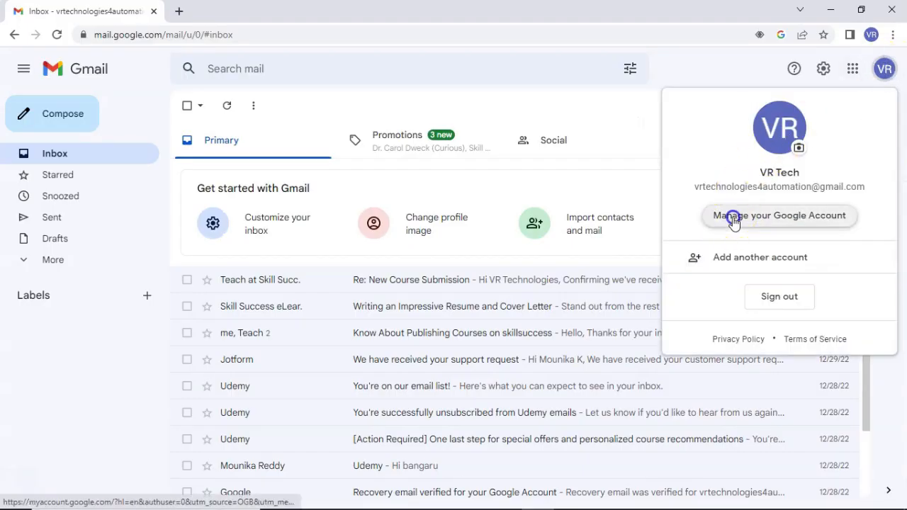
click(780, 215)
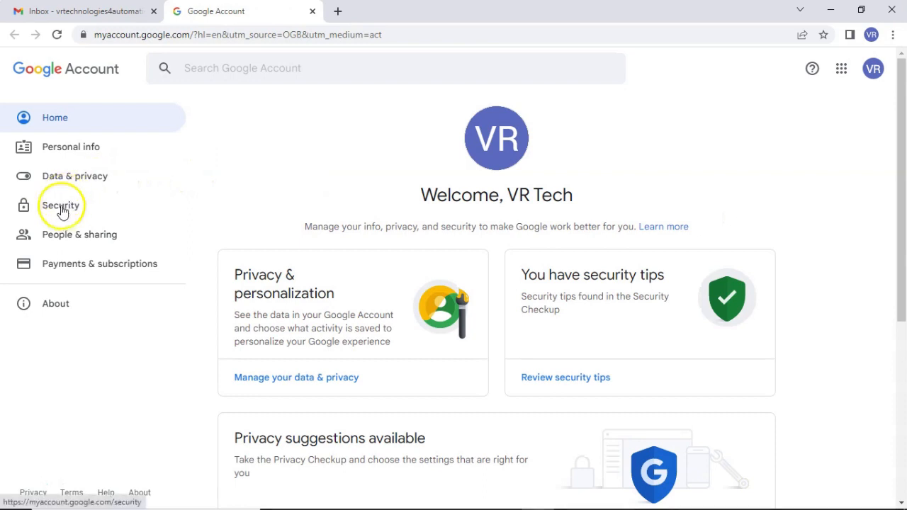
click(60, 206)
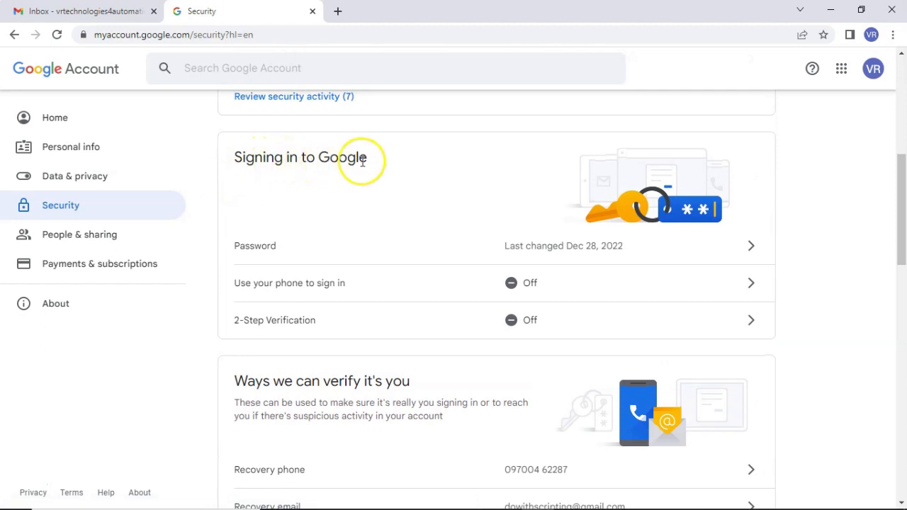
mouse_move(286, 329)
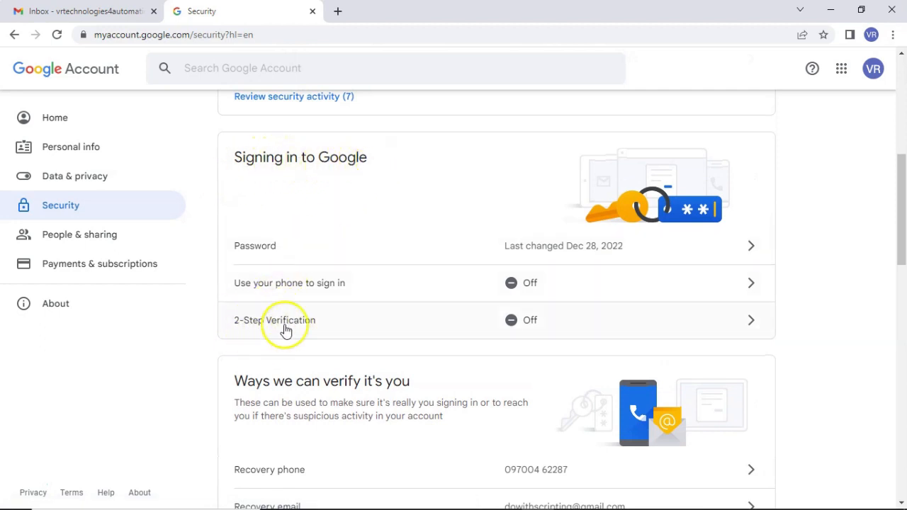
mouse_move(507, 330)
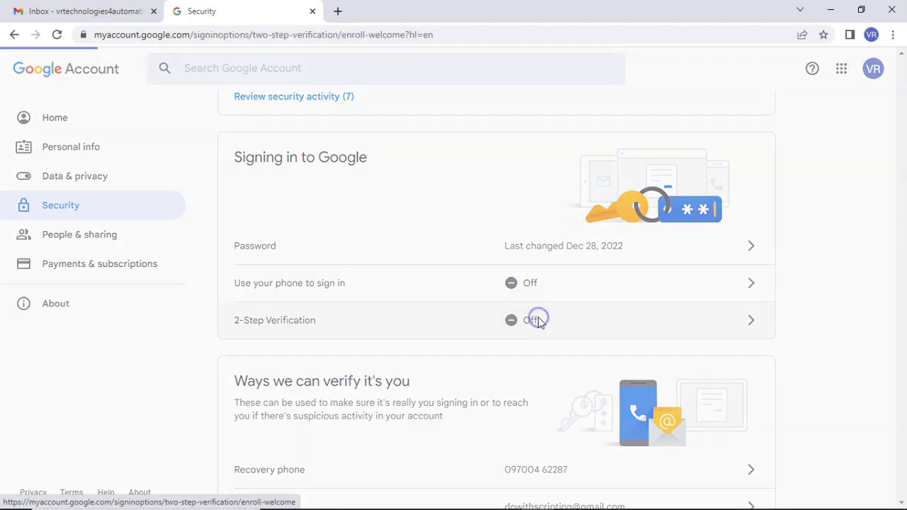
Begin 2-Step Verification setup, keeping India as the phone country and text-message codes
click(536, 321)
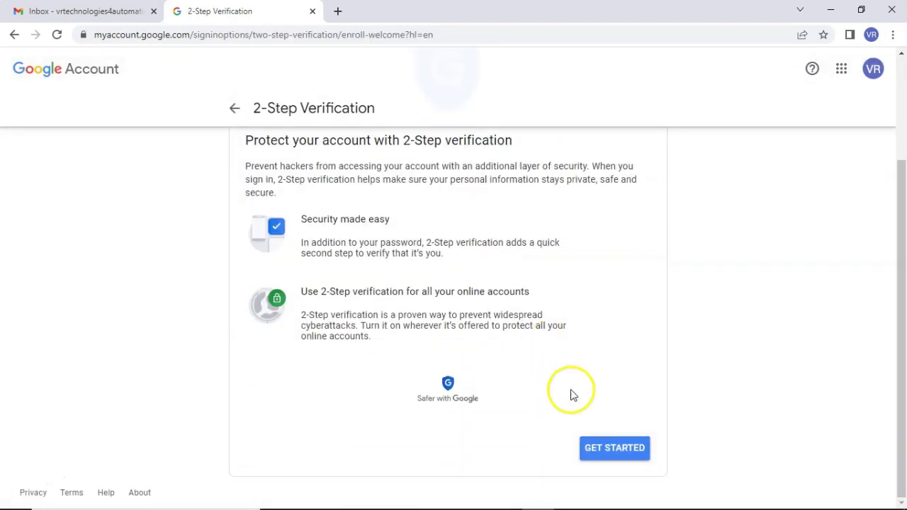
click(615, 448)
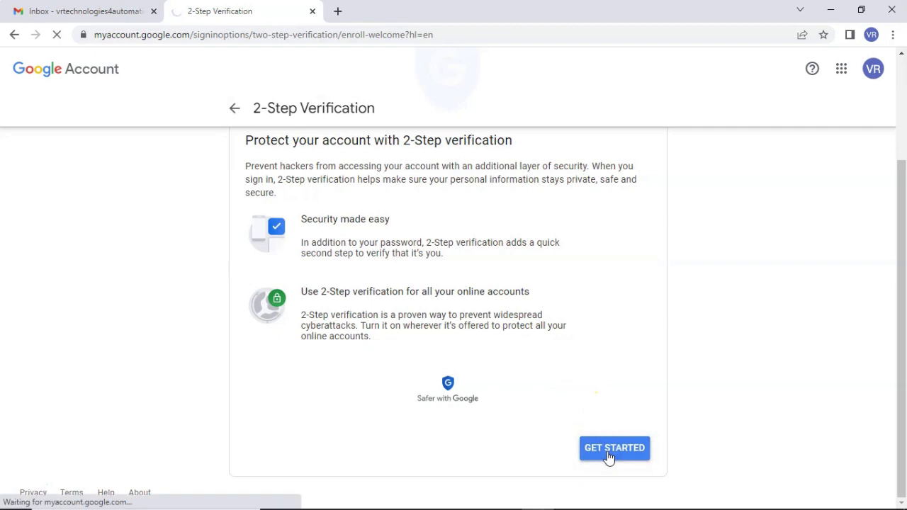
click(615, 448)
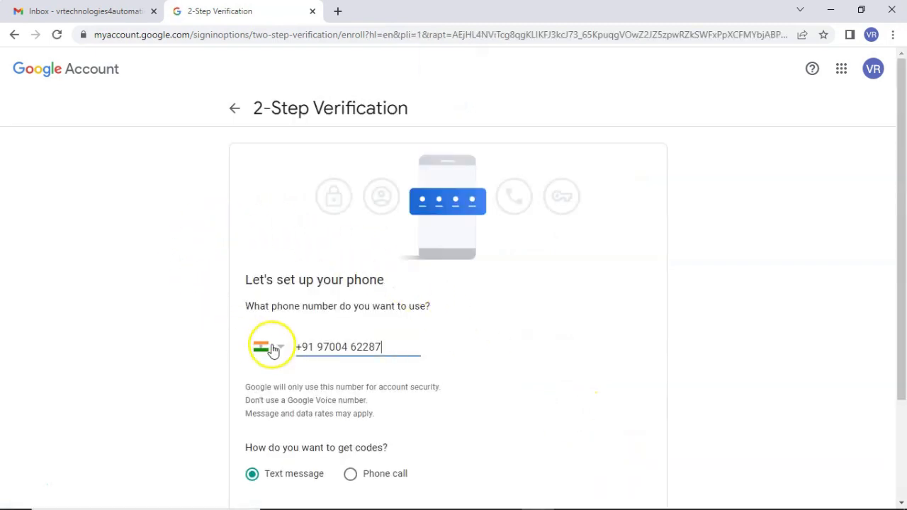
click(273, 346)
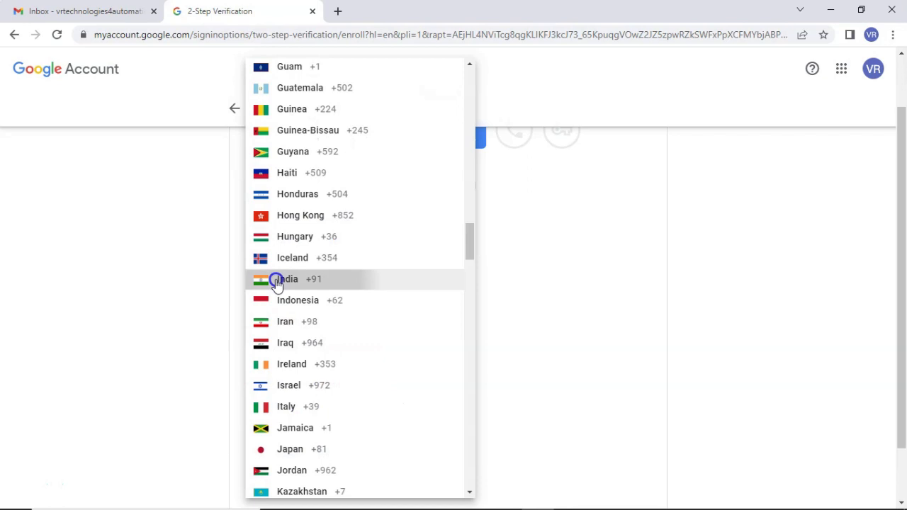
click(284, 279)
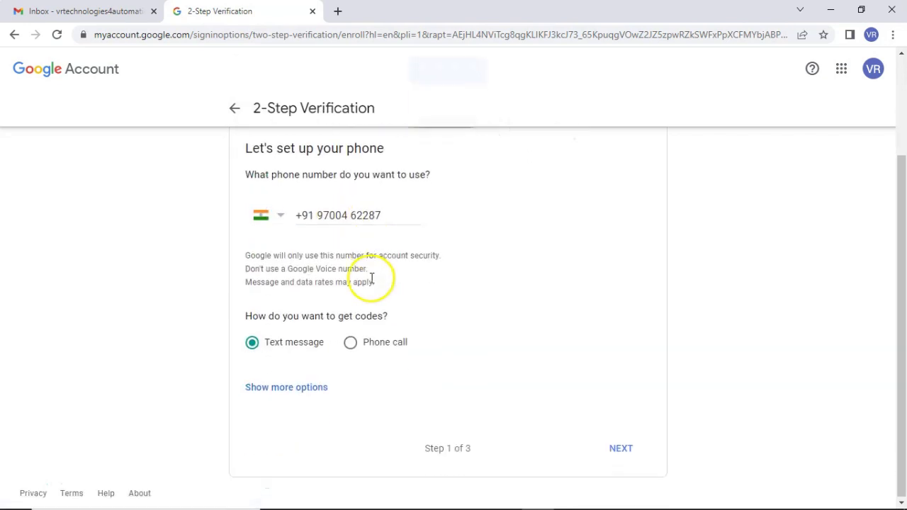
mouse_move(281, 333)
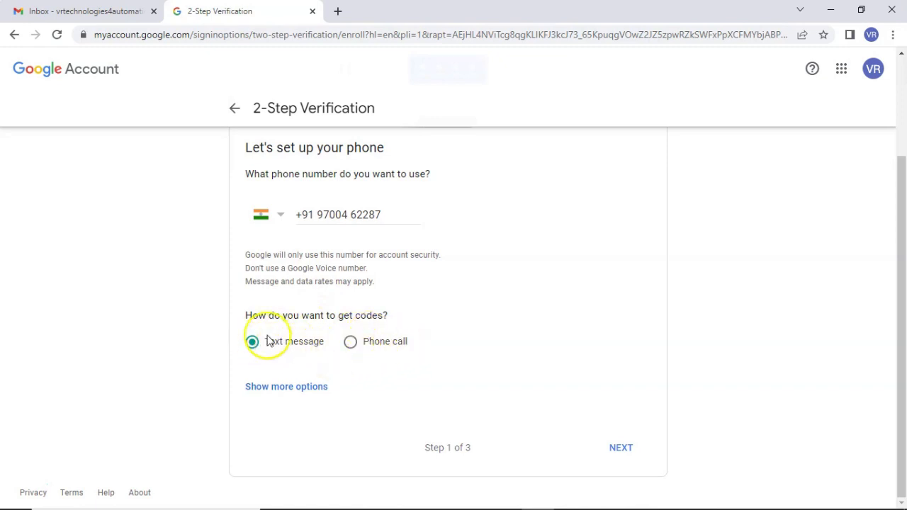
mouse_move(622, 454)
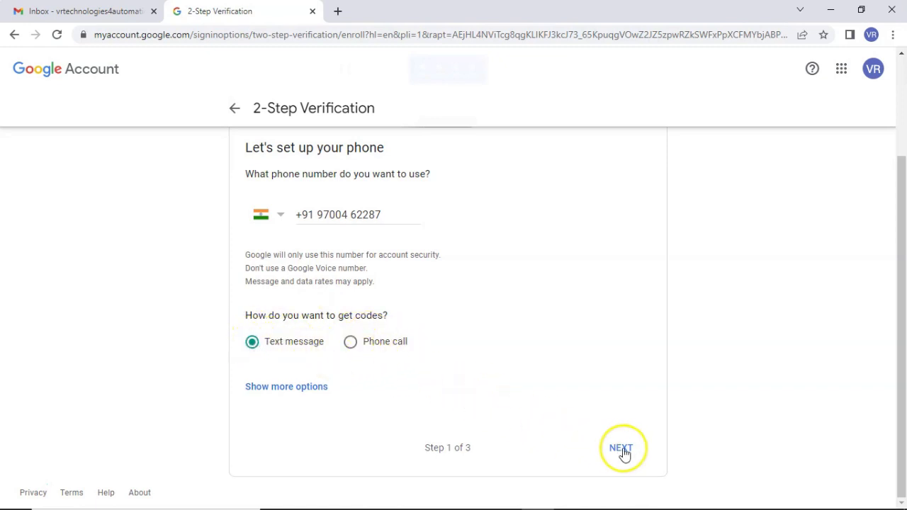
click(624, 448)
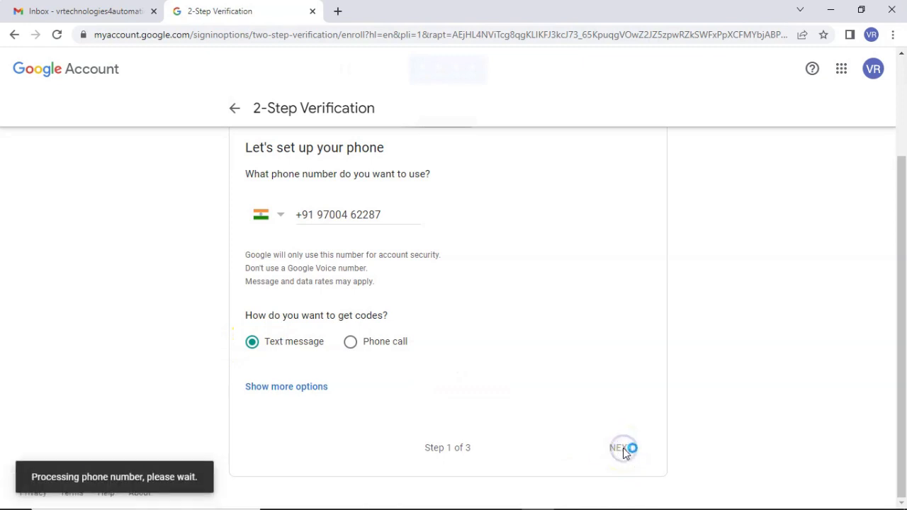
click(622, 448)
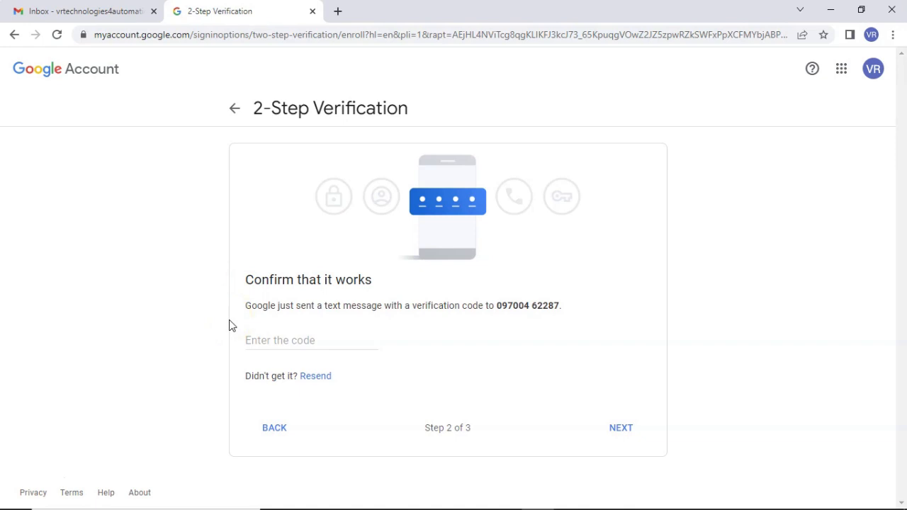
click(295, 340)
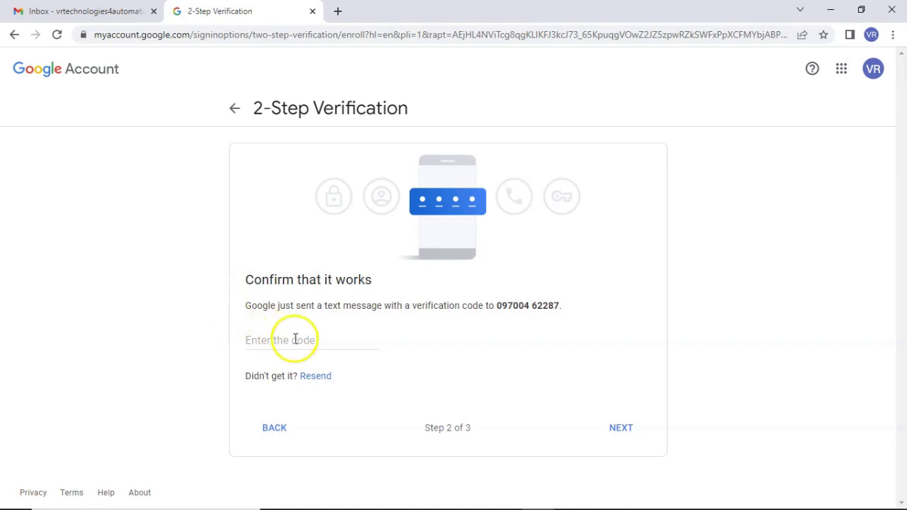
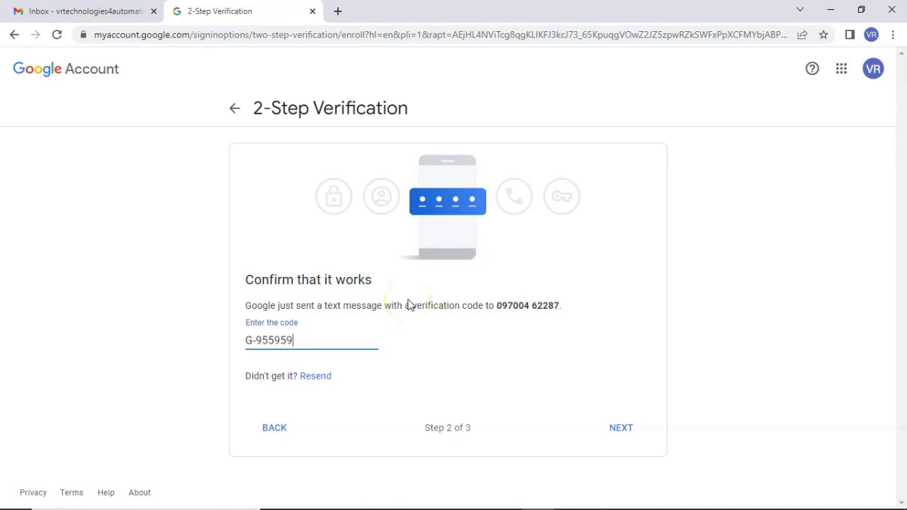
click(621, 428)
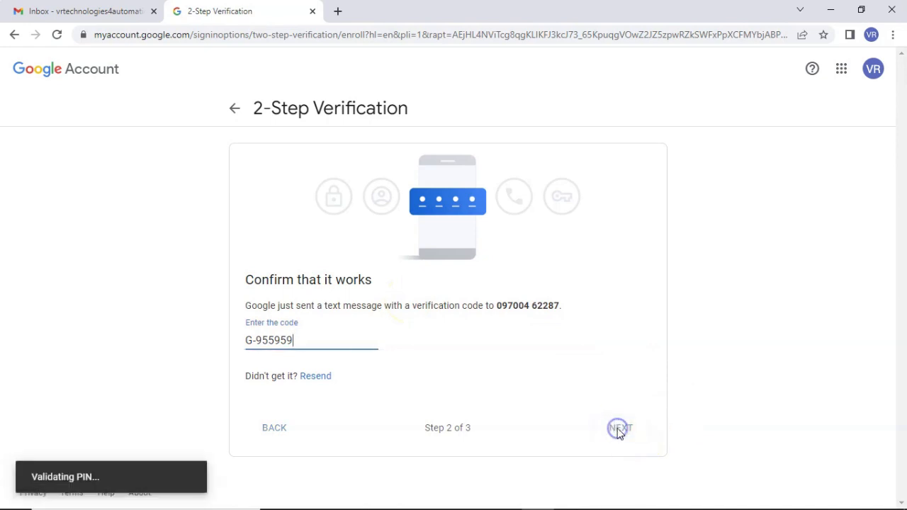
click(621, 428)
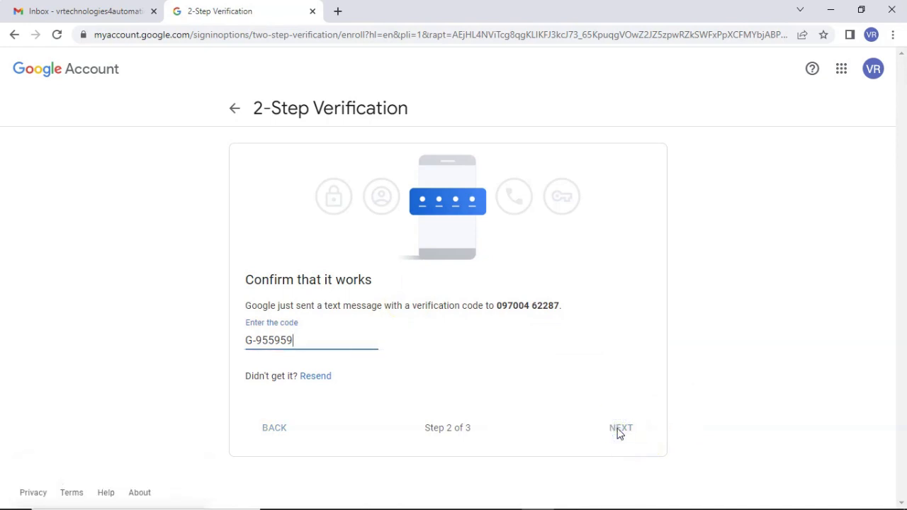
click(621, 428)
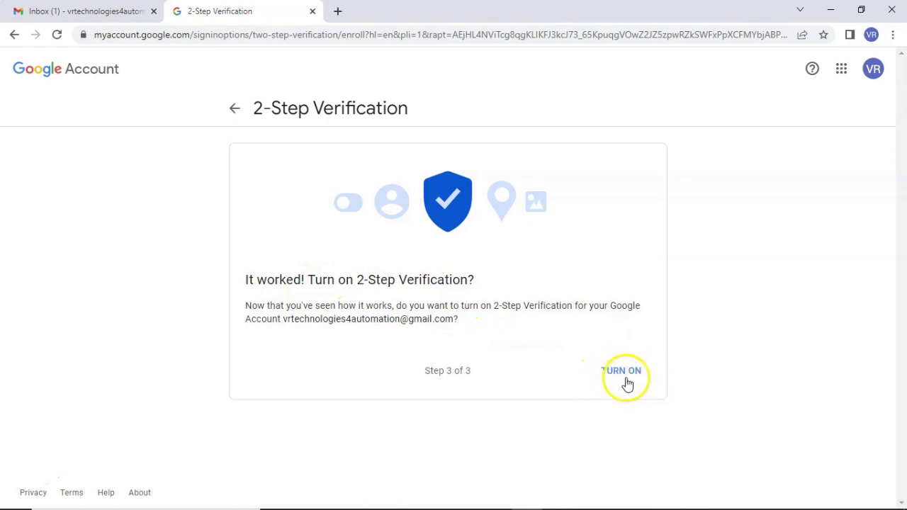
Turn 2-Step Verification on and review the available second-step options
click(624, 372)
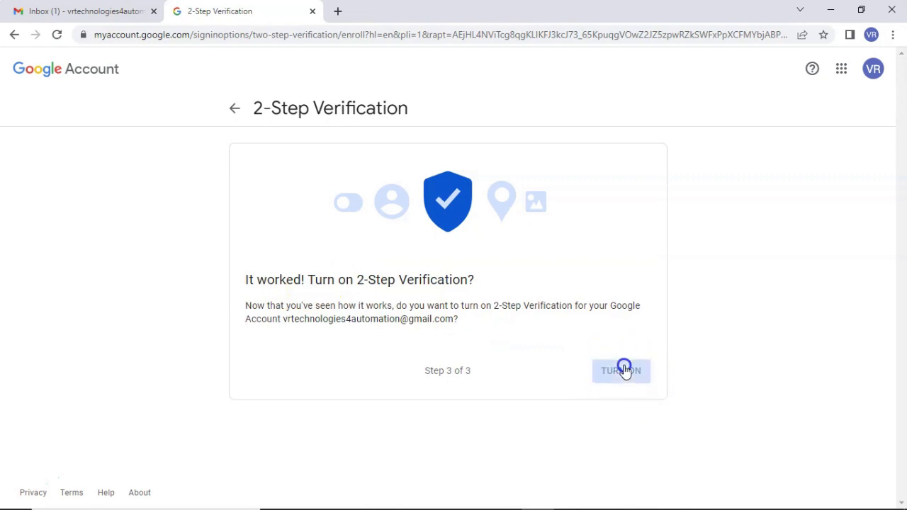
click(621, 371)
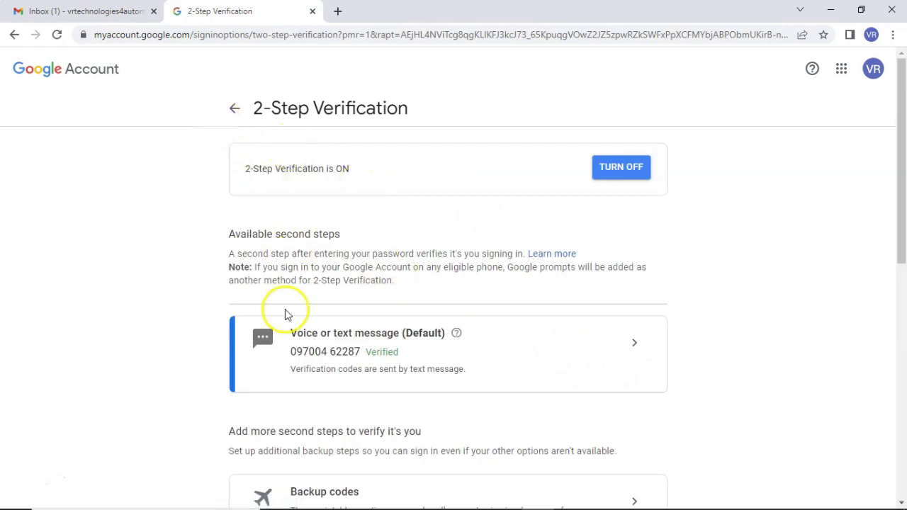
scroll(down, 3)
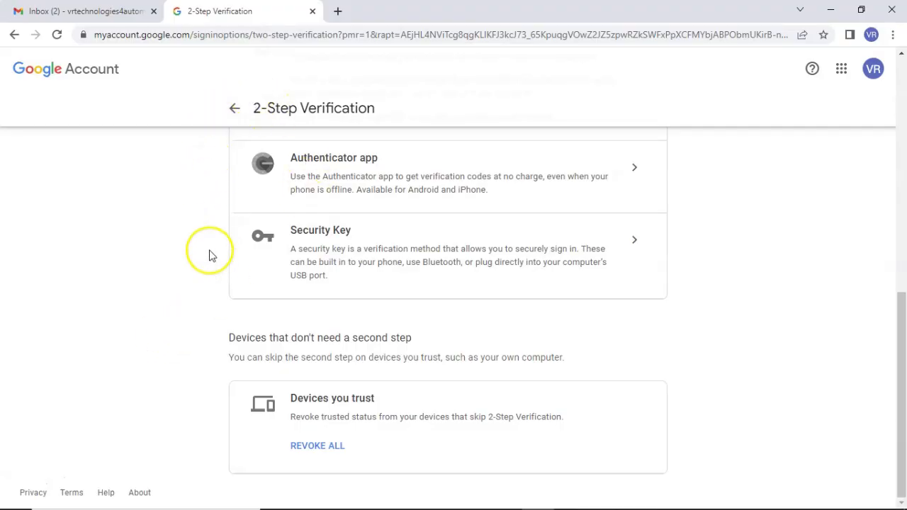
mouse_move(856, 77)
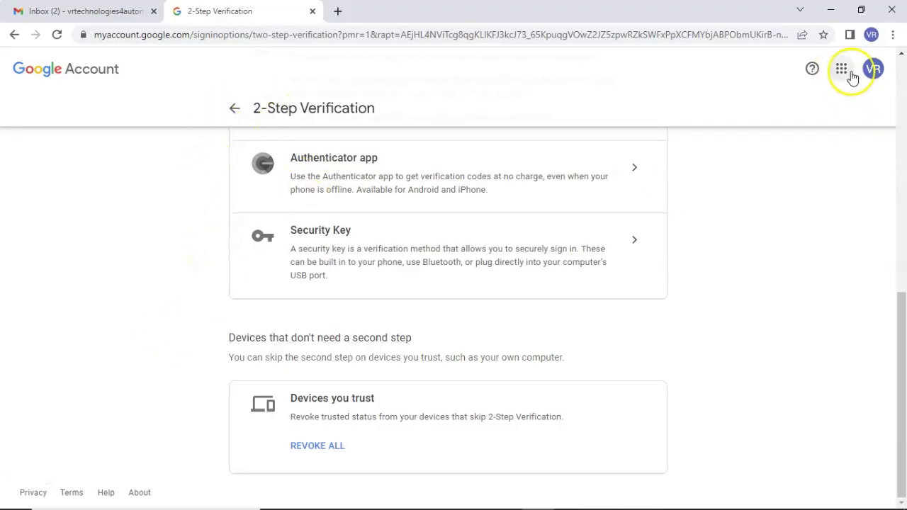
Return via the account menu to the Security page's Signing in to Google section
click(876, 70)
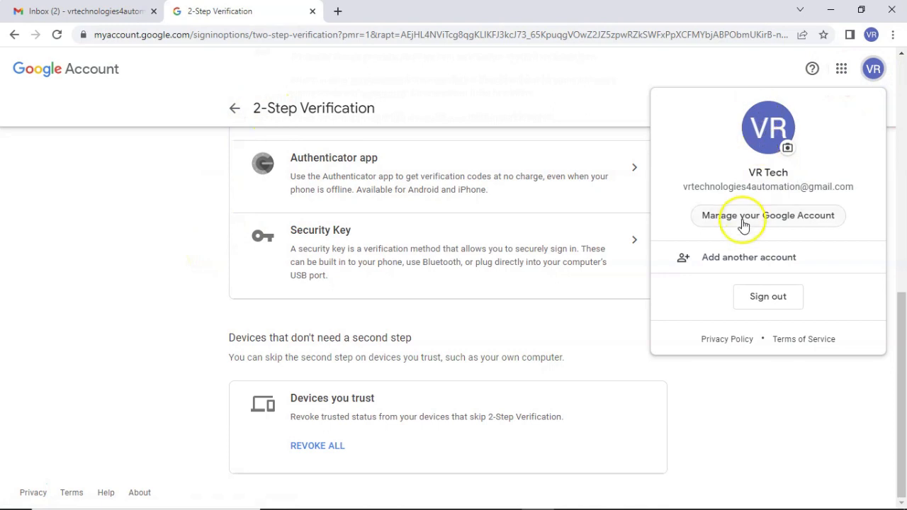
click(768, 215)
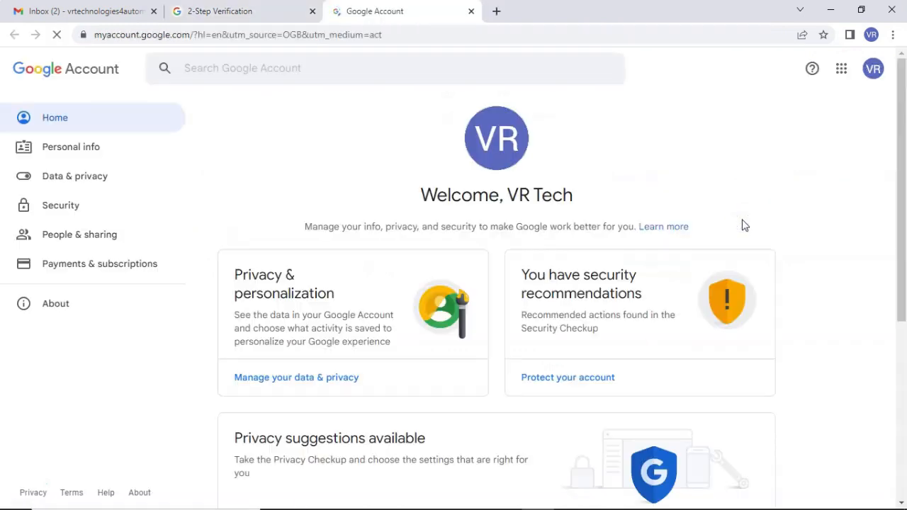
click(59, 206)
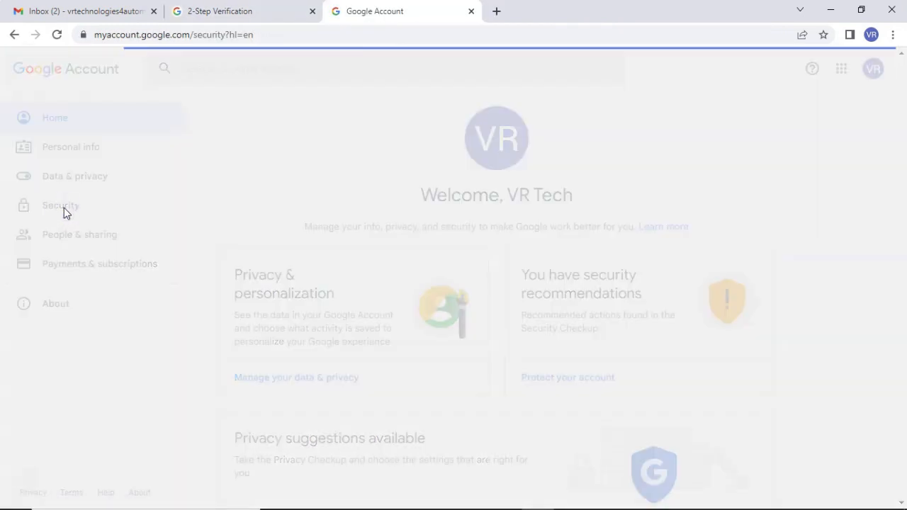
click(60, 206)
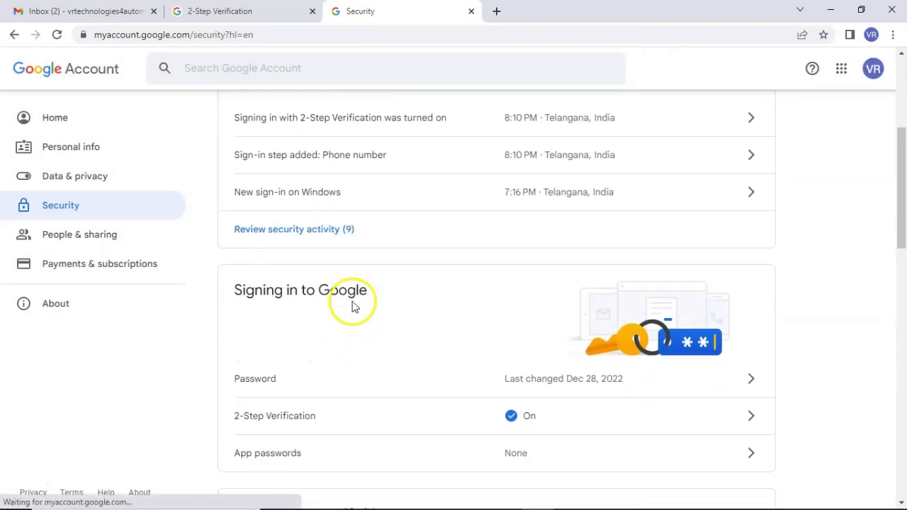
scroll(down, 3)
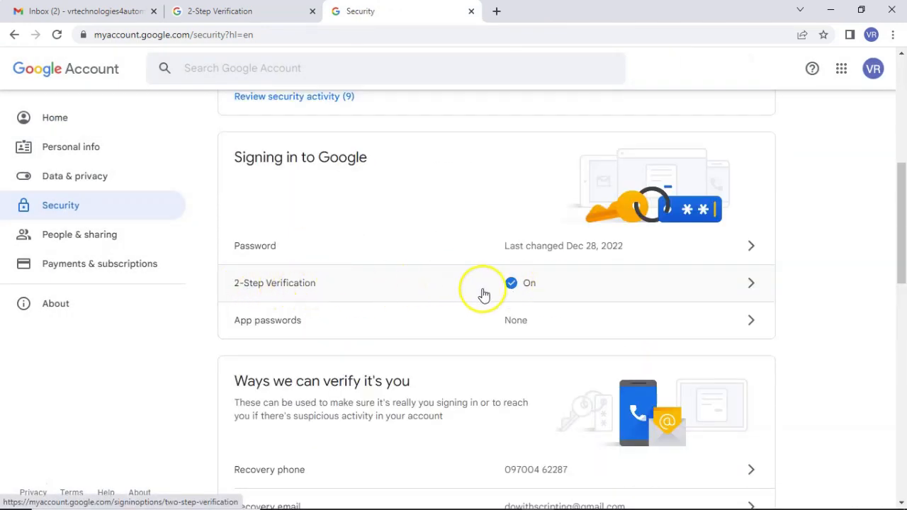
mouse_move(353, 326)
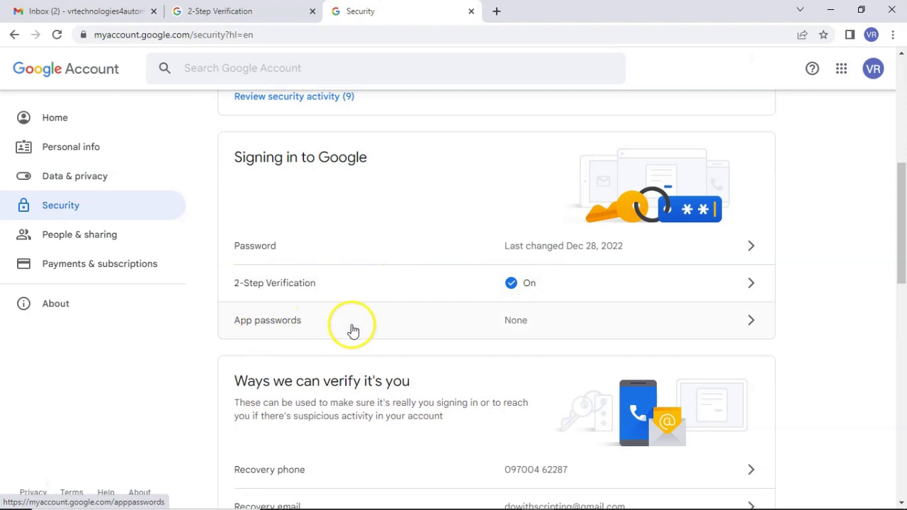
mouse_move(448, 323)
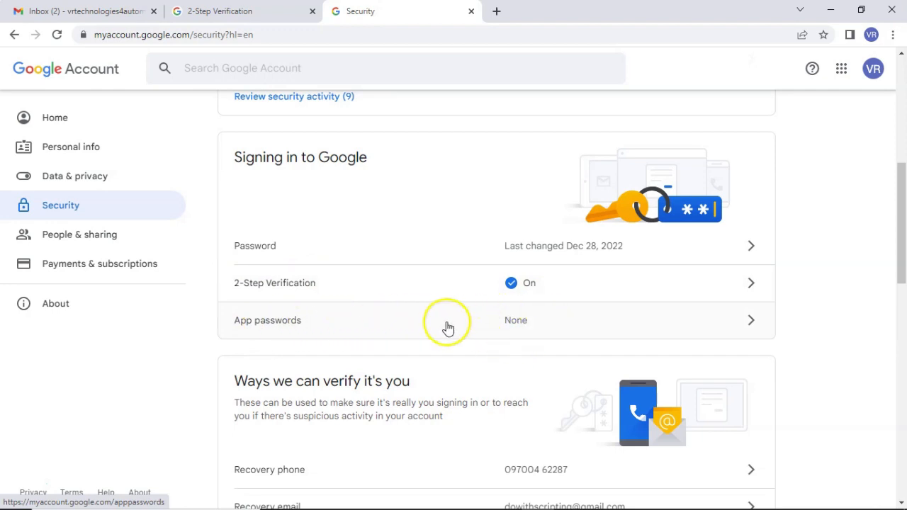
In App passwords, choose Other (Custom name) and name the app CentOS
click(448, 323)
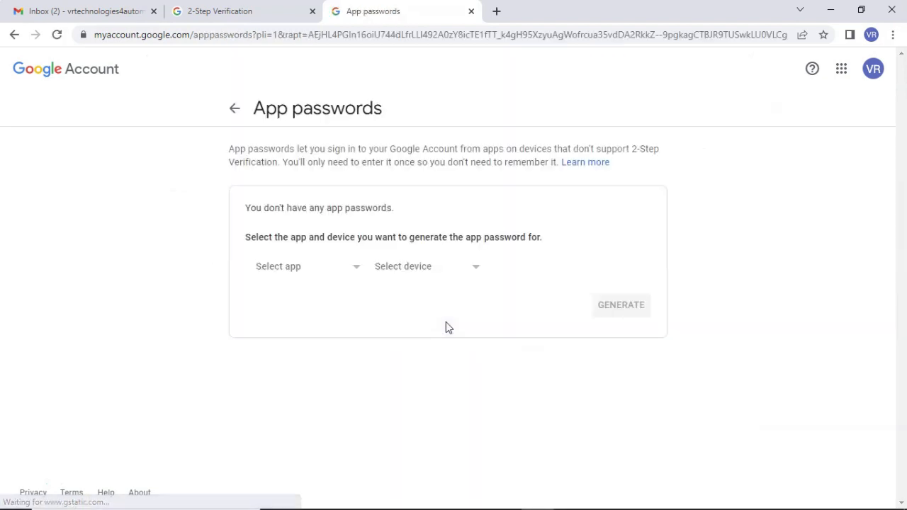
mouse_move(317, 252)
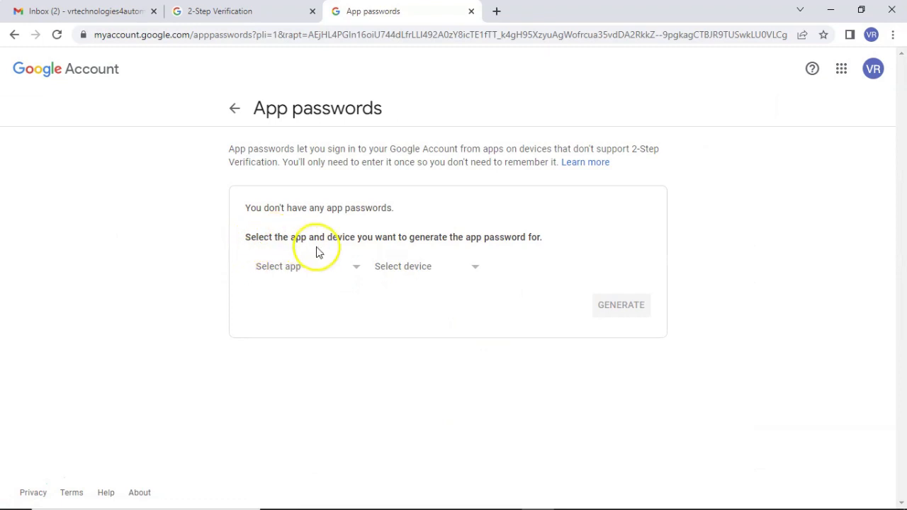
mouse_move(502, 241)
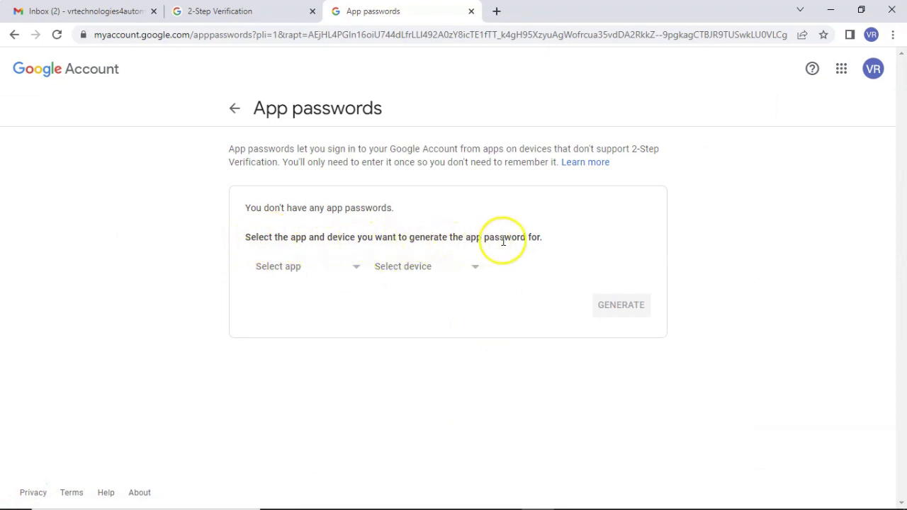
click(300, 267)
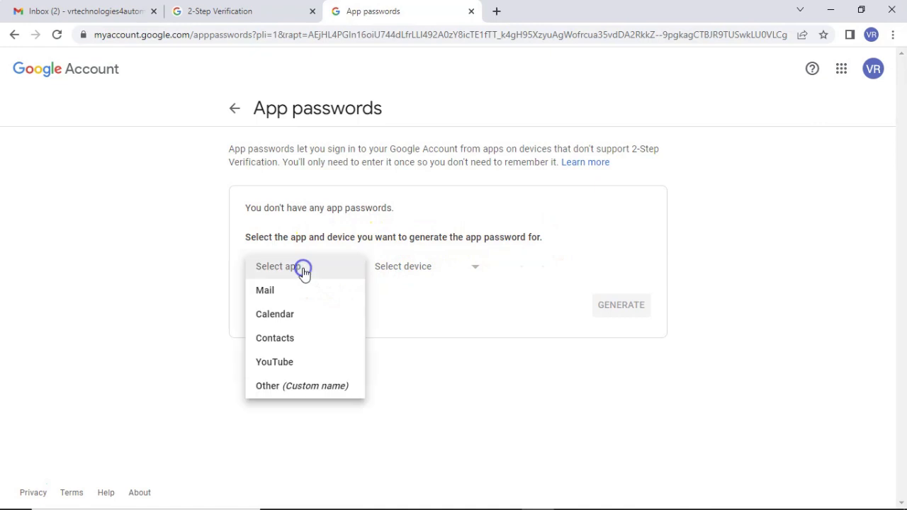
mouse_move(280, 343)
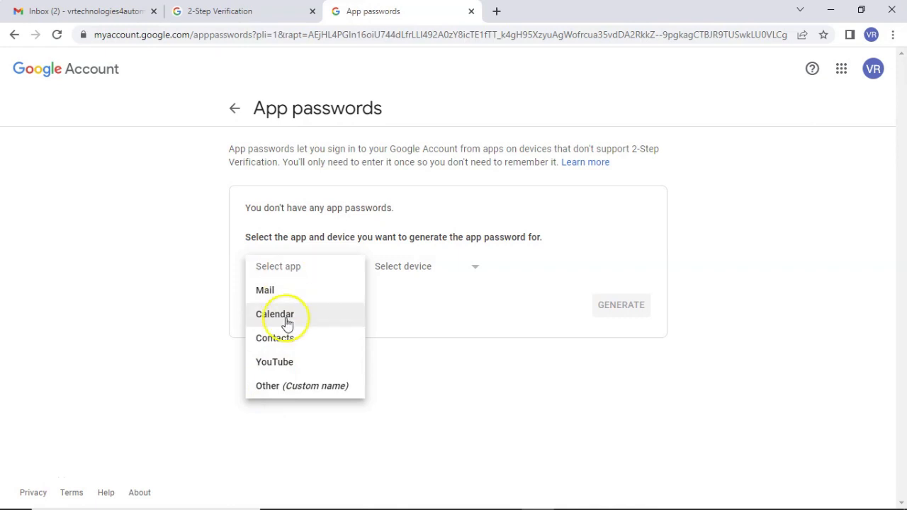
mouse_move(269, 385)
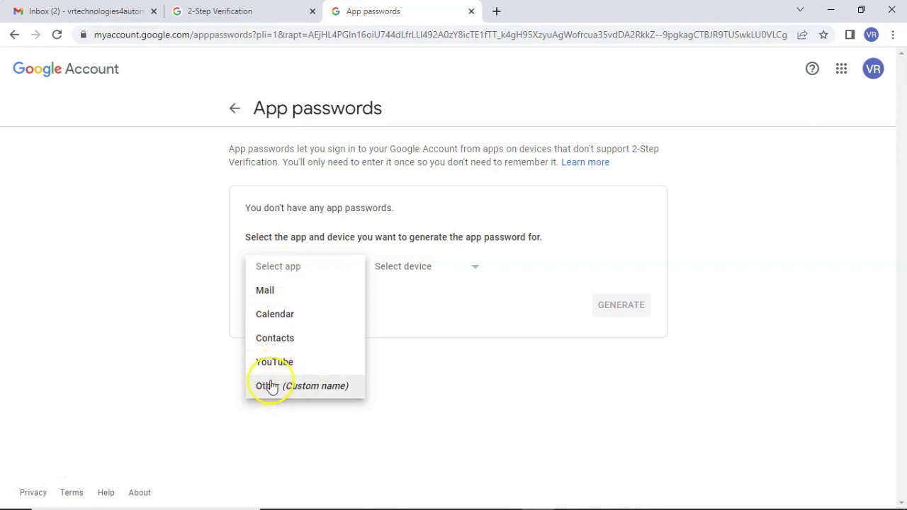
click(272, 386)
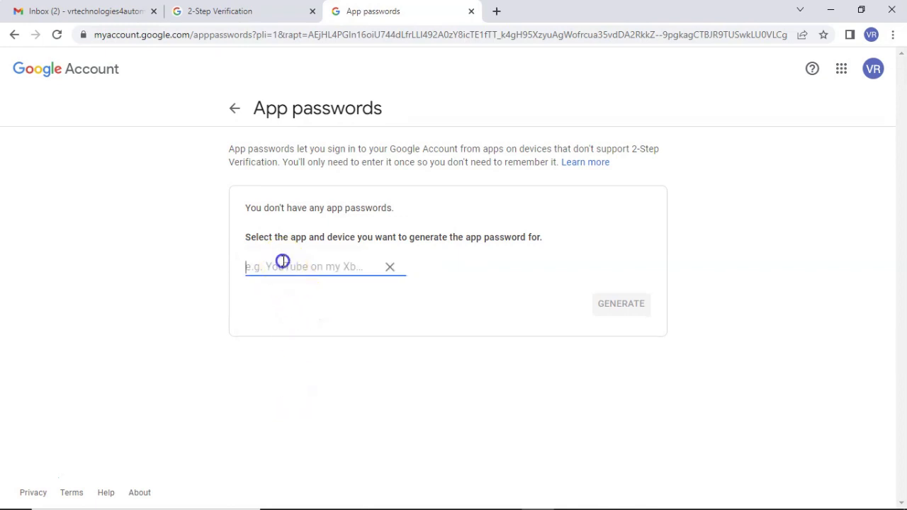
text(C)
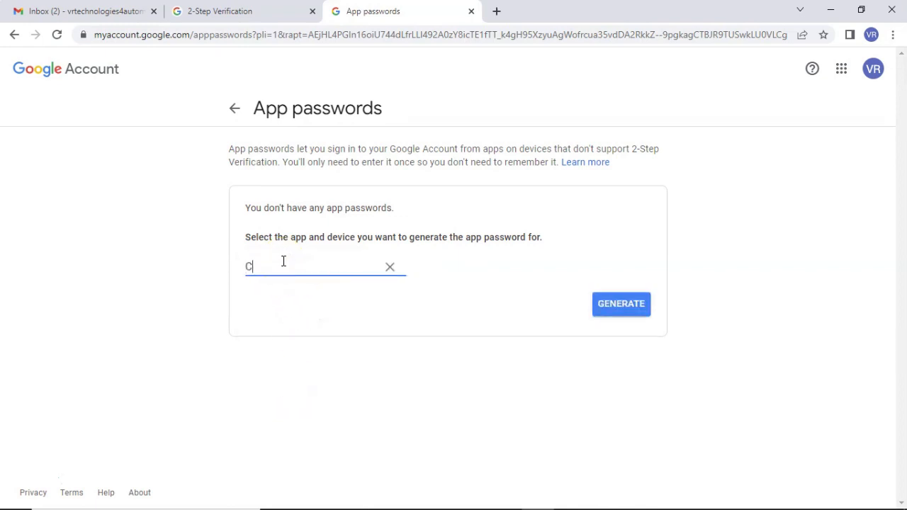
text(entOS)
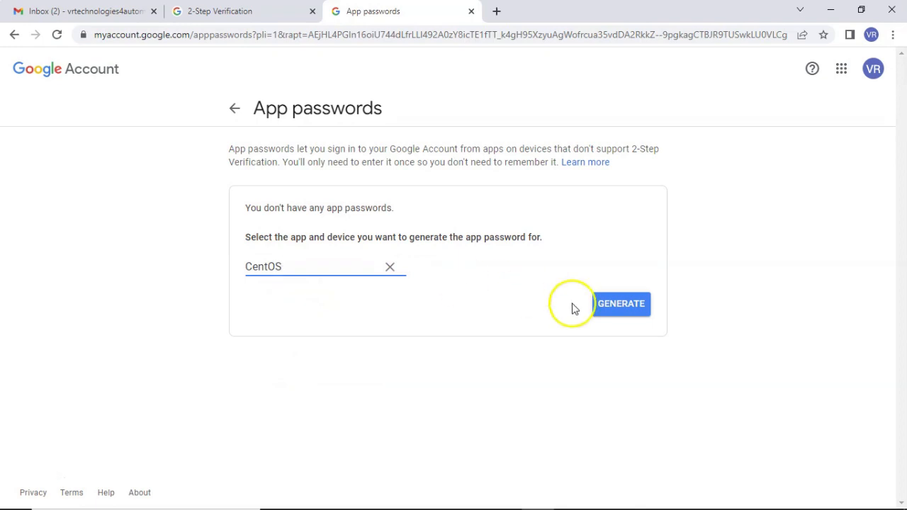
Generate the CentOS app password, copy it, and dismiss the dialog
click(621, 303)
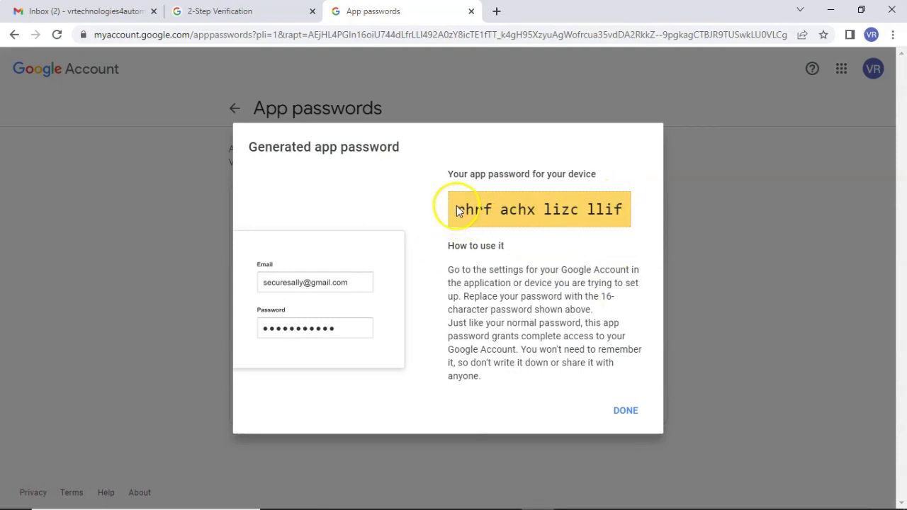
drag(456, 210, 626, 209)
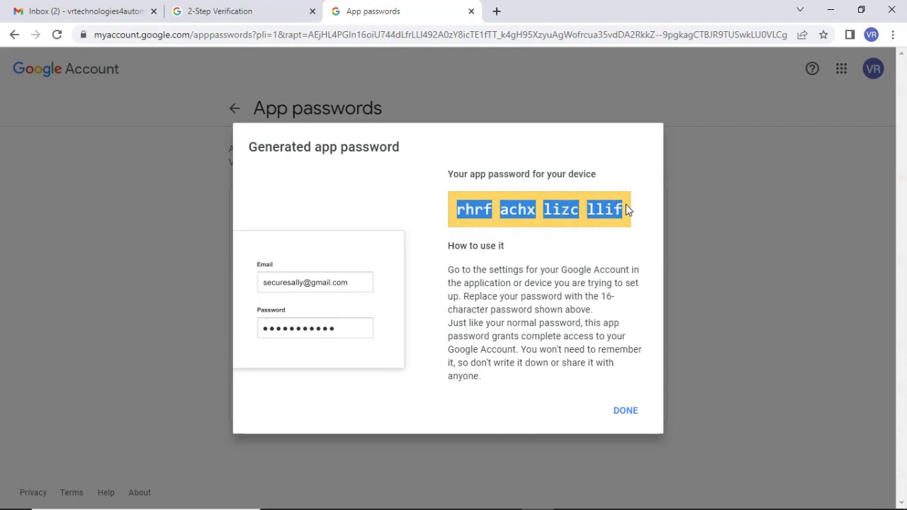
mouse_move(553, 241)
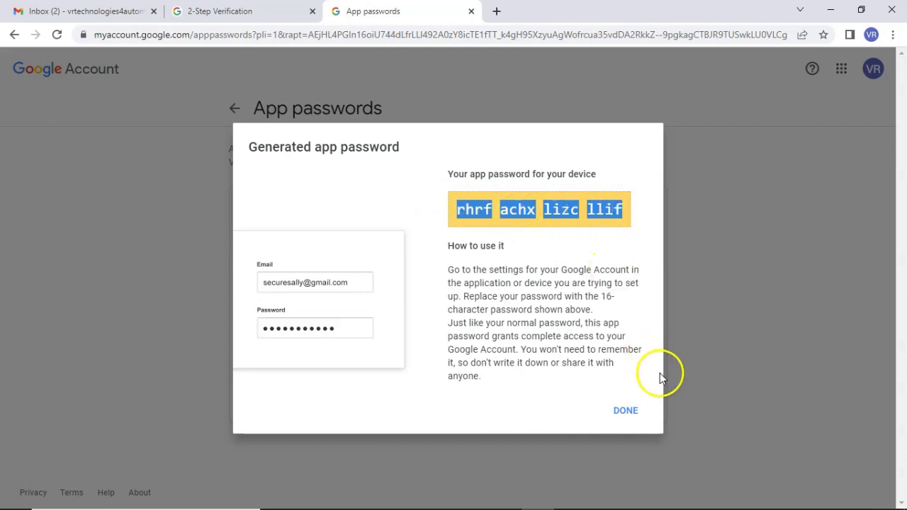
click(626, 411)
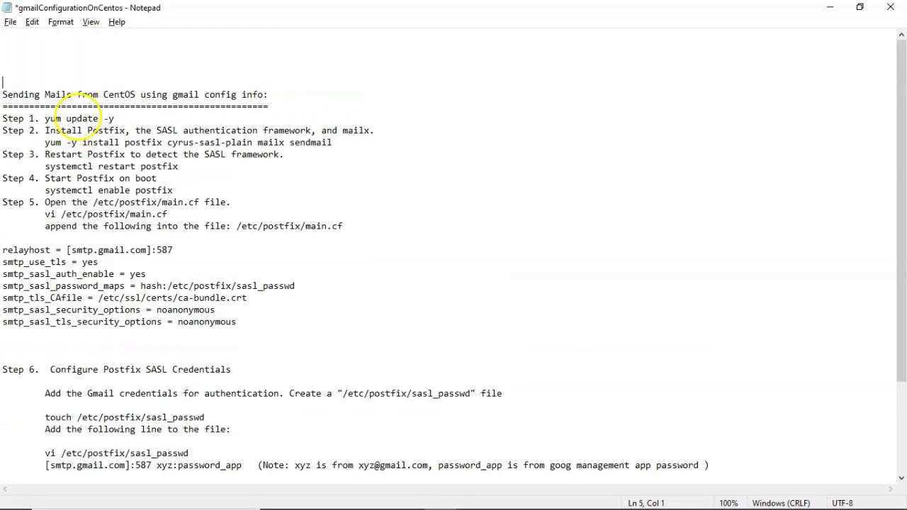
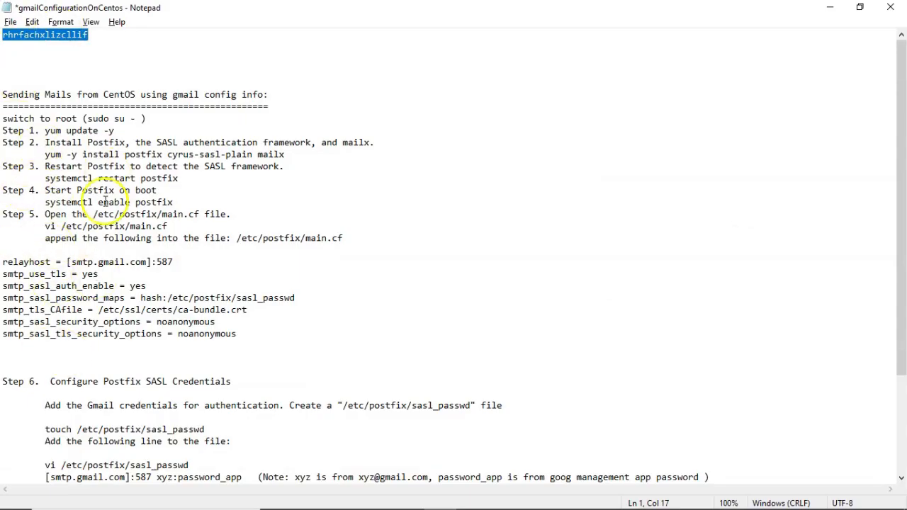
mouse_move(164, 120)
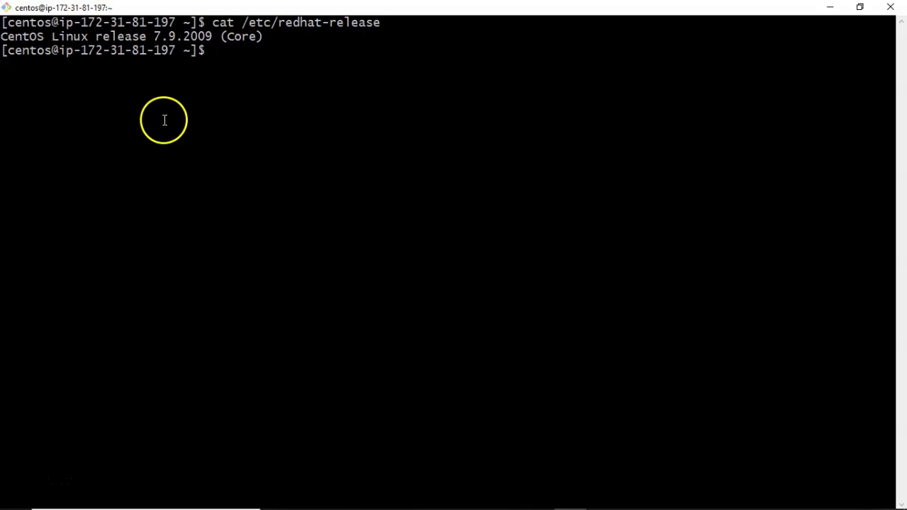
As root, run yum update, install postfix cyrus-sasl-plain mailx, and restart postfix
text(sudo su - ))
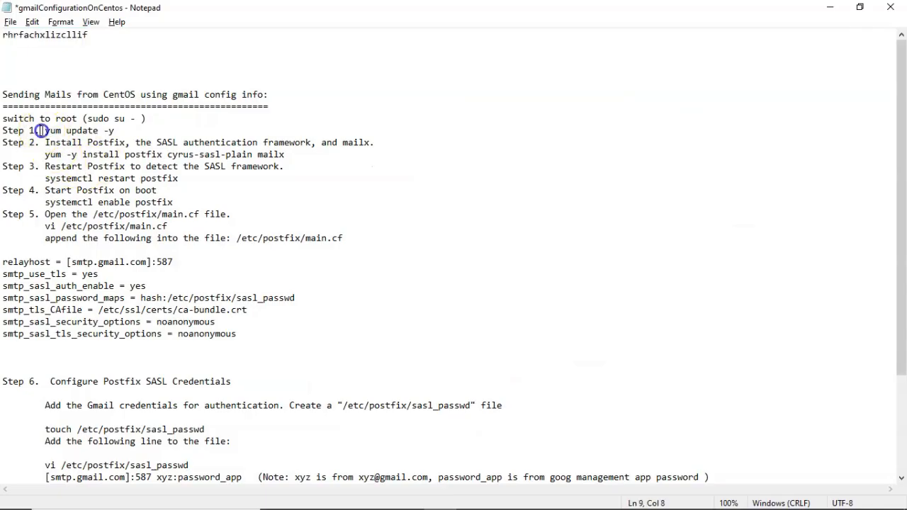
drag(40, 130, 121, 131)
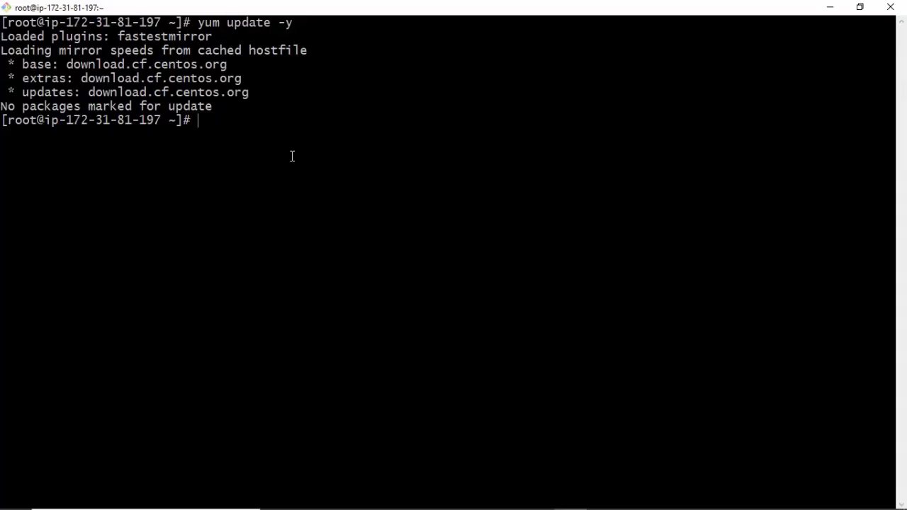
text(yum -y install postfix cyrus-sasl-plain mailx)
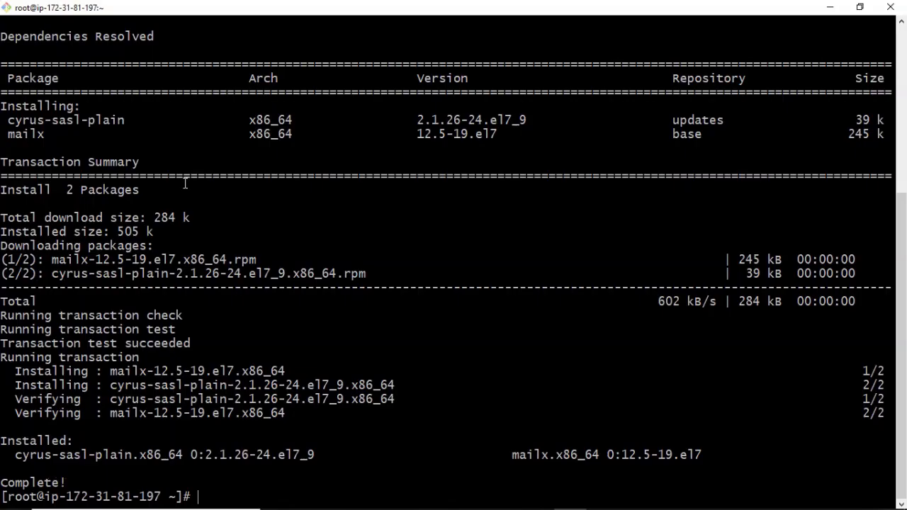
text(systemctl restart postfix)
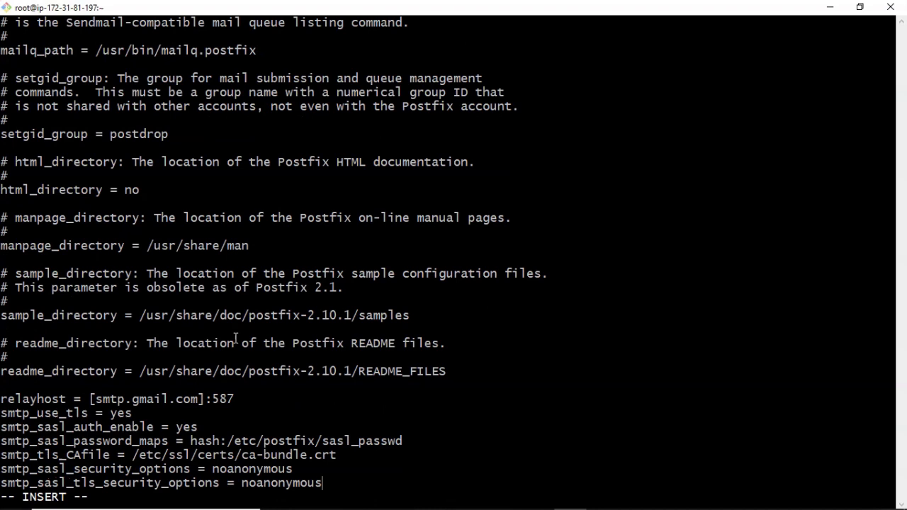
Save main.cf with :wq and open /etc/postfix/sasl_passwd in vi
text(:wq)
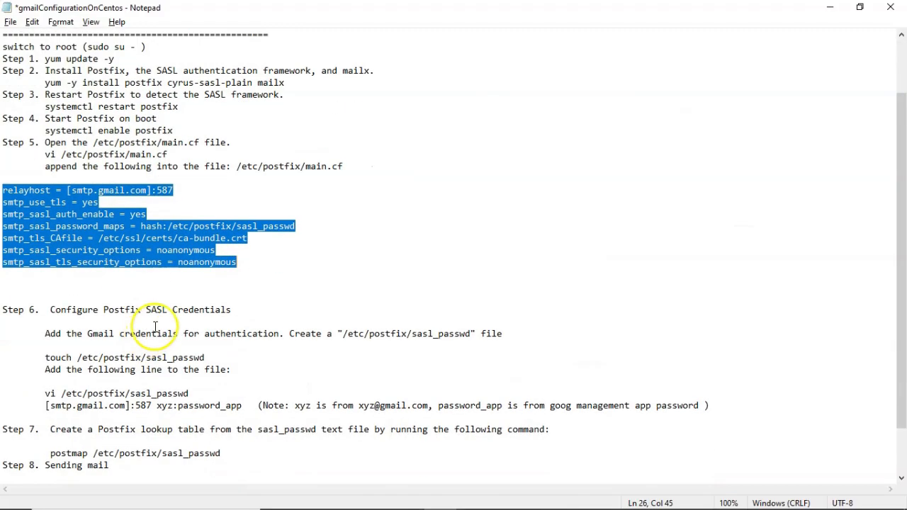
scroll(down, 3)
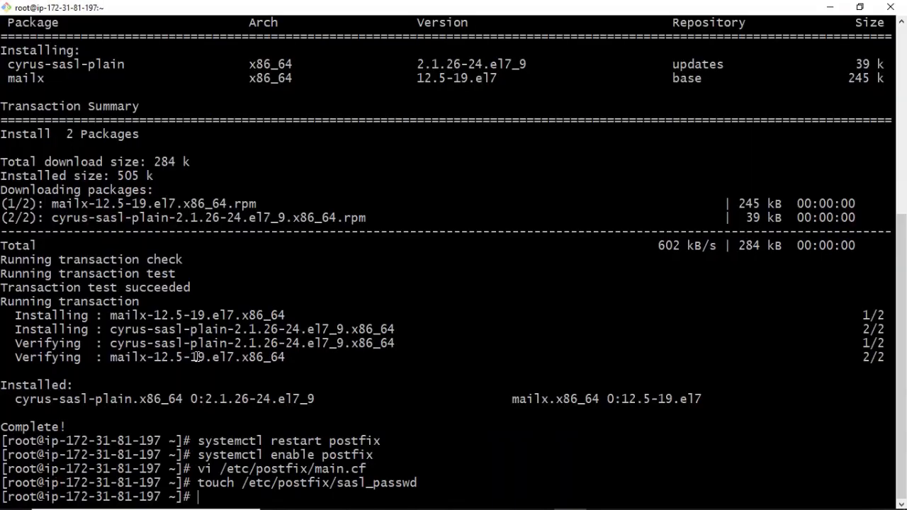
text(vi /etc/postfix/sasl_passwd)
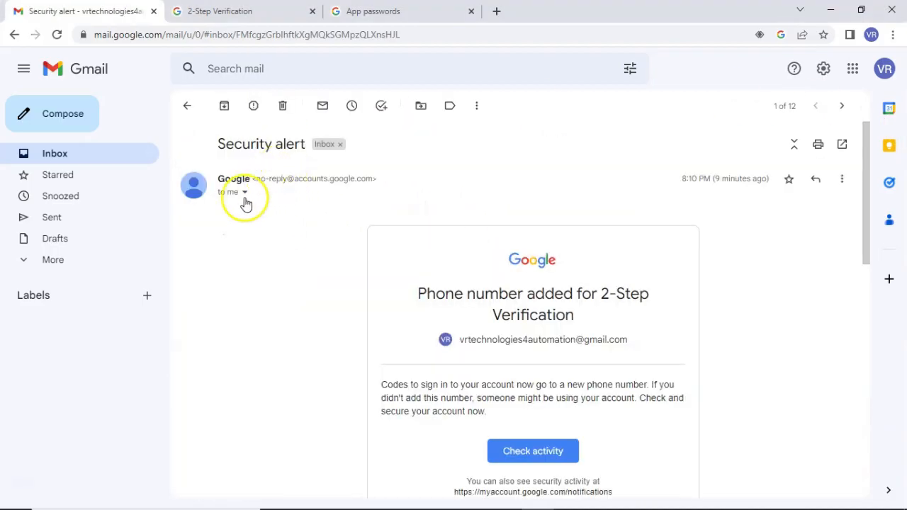
Check the alert email's recipient address and switch back to the Notepad notes
click(244, 191)
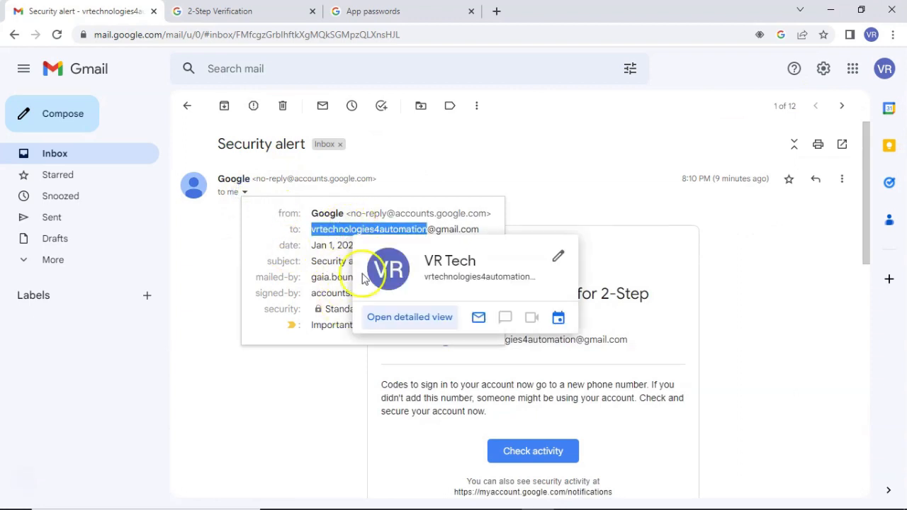
key(Alt+Tab)
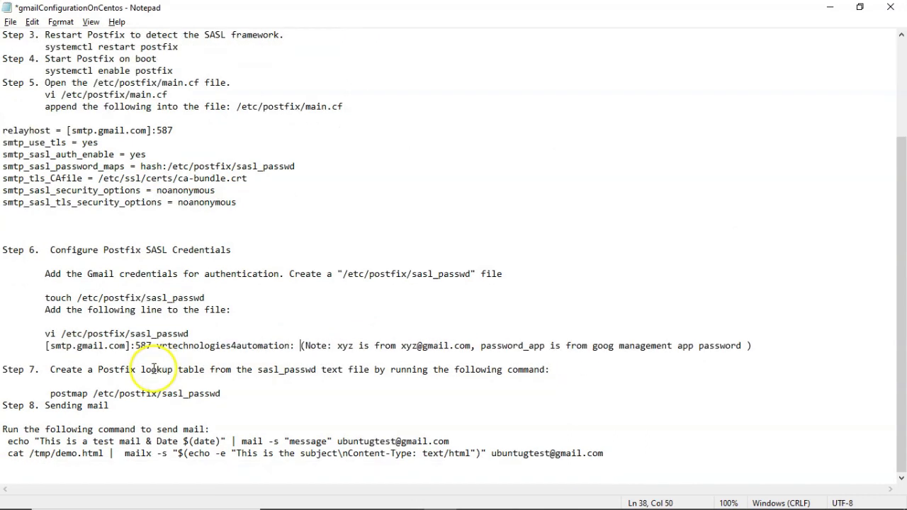
scroll(up, 3)
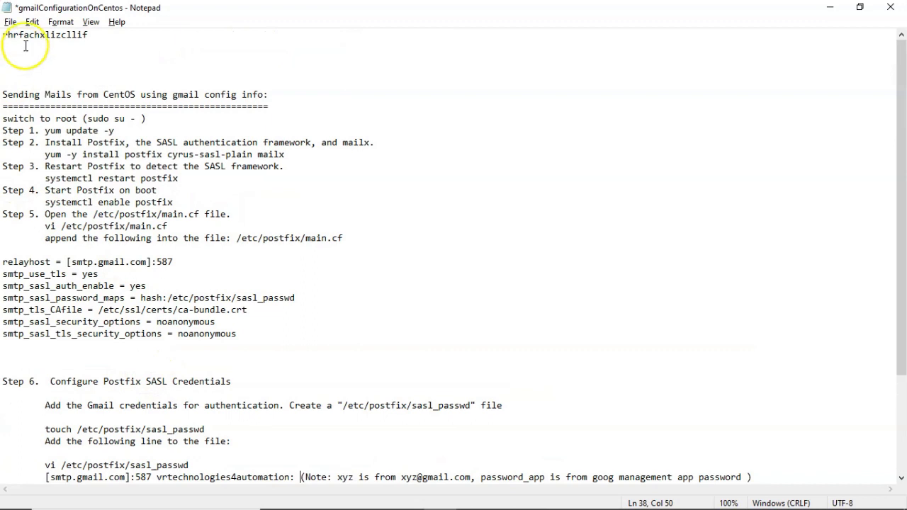
scroll(down, 3)
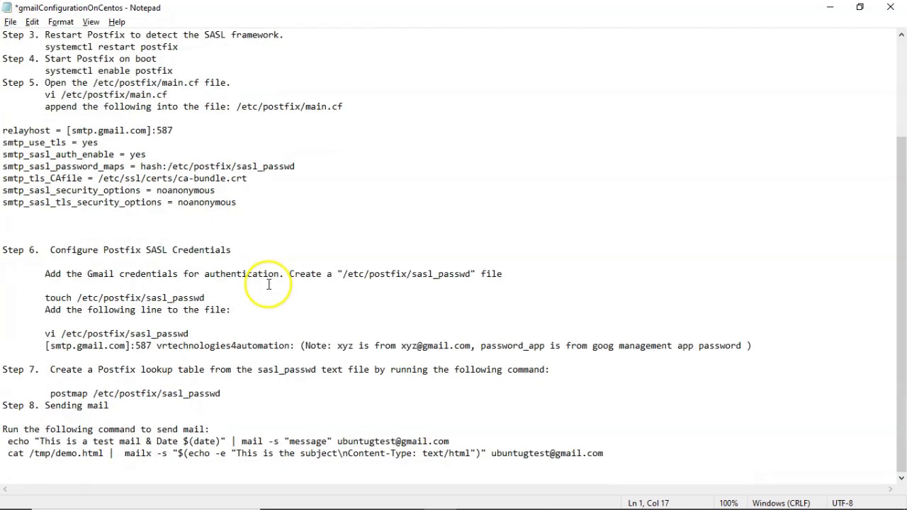
click(292, 346)
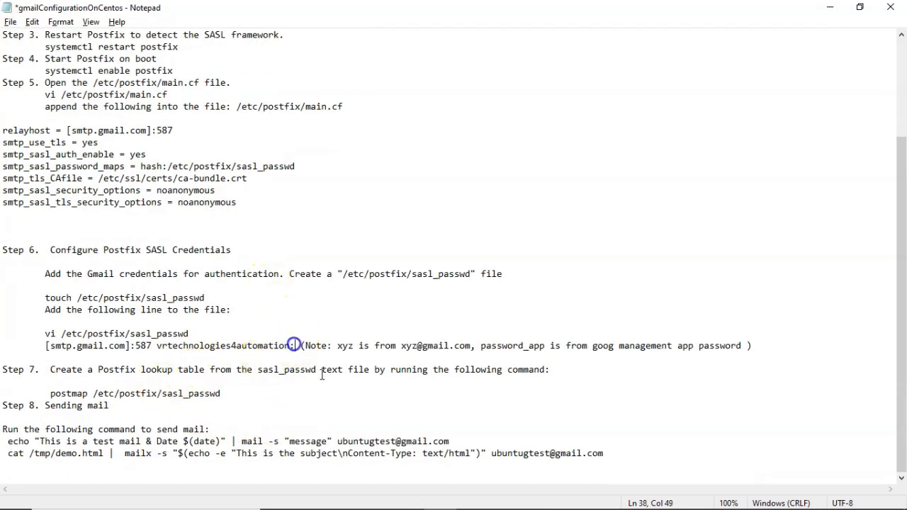
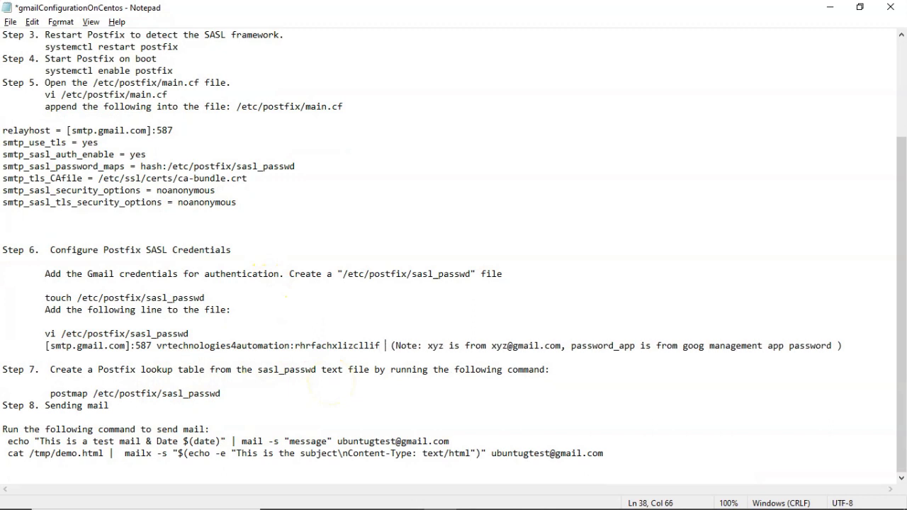
drag(45, 345, 380, 346)
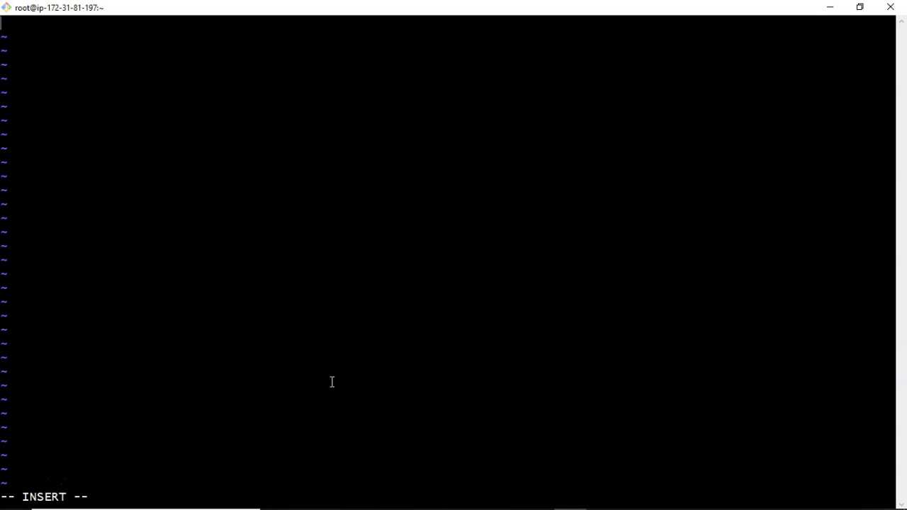
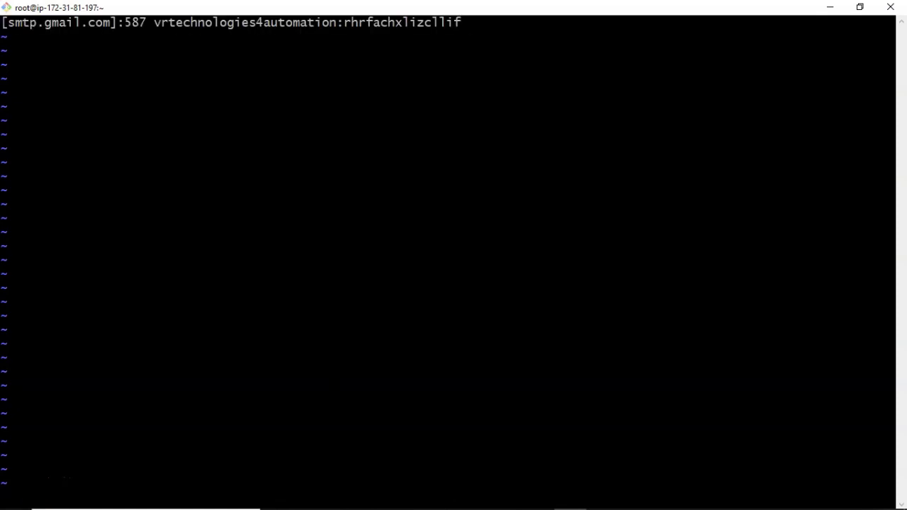
text(:w)
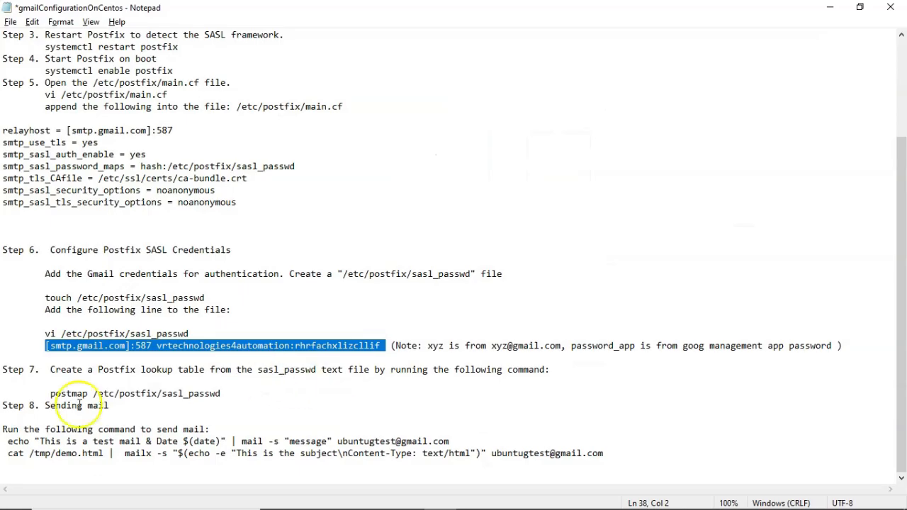
Copy and run 'postmap /etc/postfix/sasl_passwd' to hash the credentials file
double_click(66, 394)
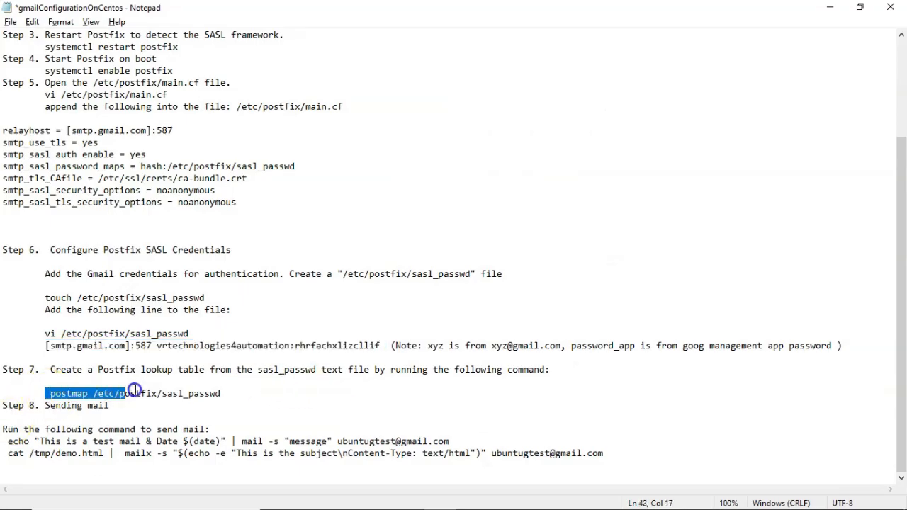
drag(133, 394, 221, 395)
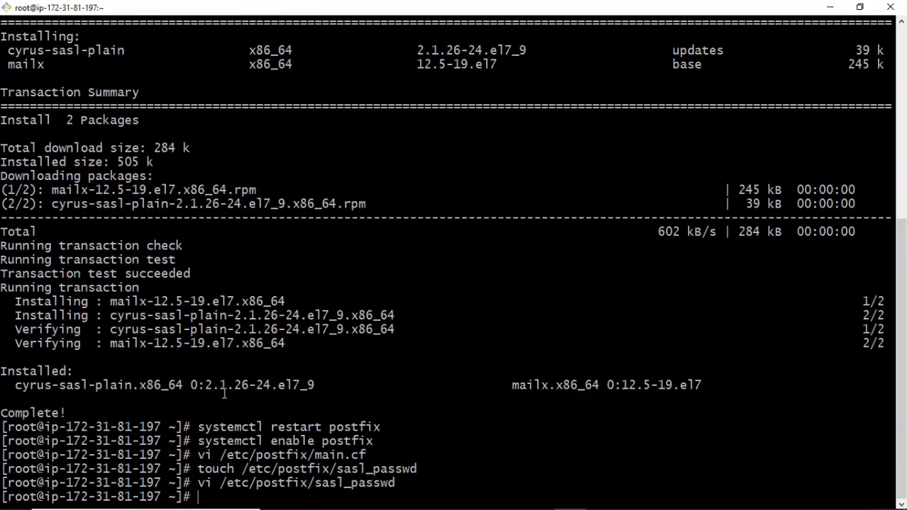
text(postmap /etc/postfix/sasl_passwd)
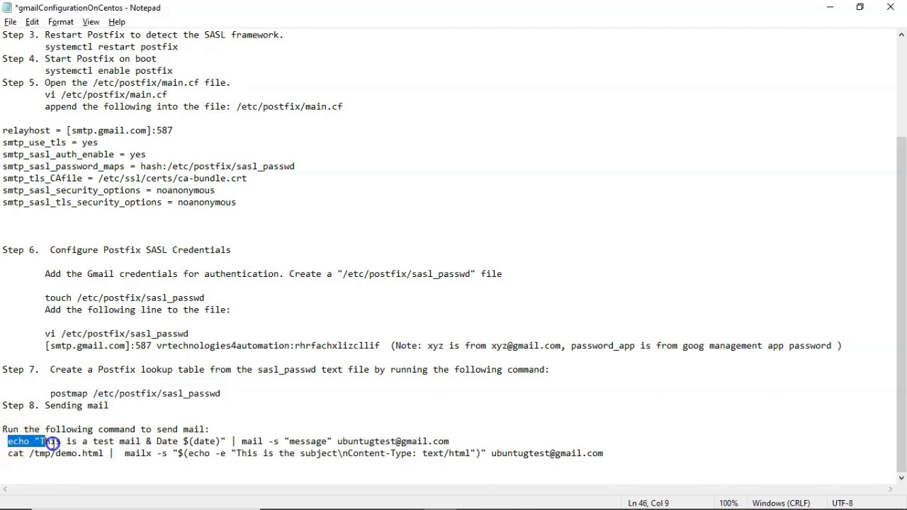
Copy the echo | mail -s 'message' command from the notes and run it at the root prompt
drag(54, 441, 451, 441)
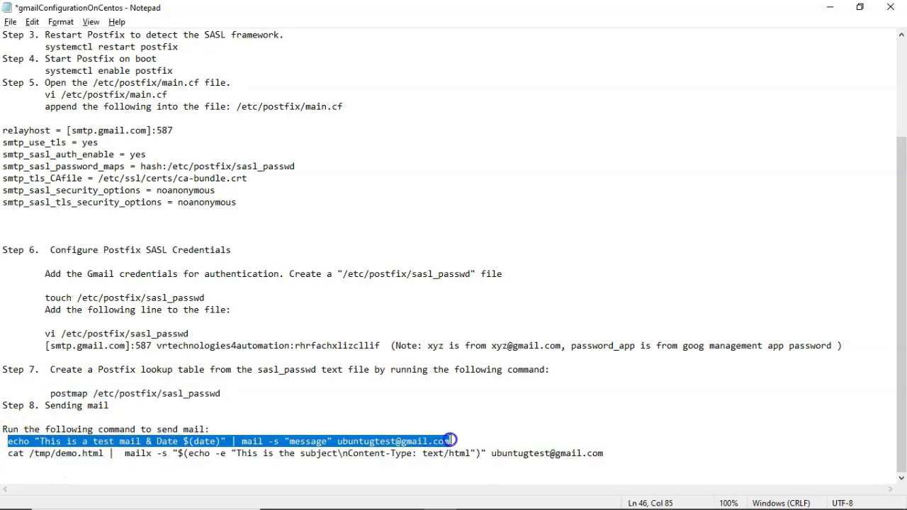
key(Alt+Tab)
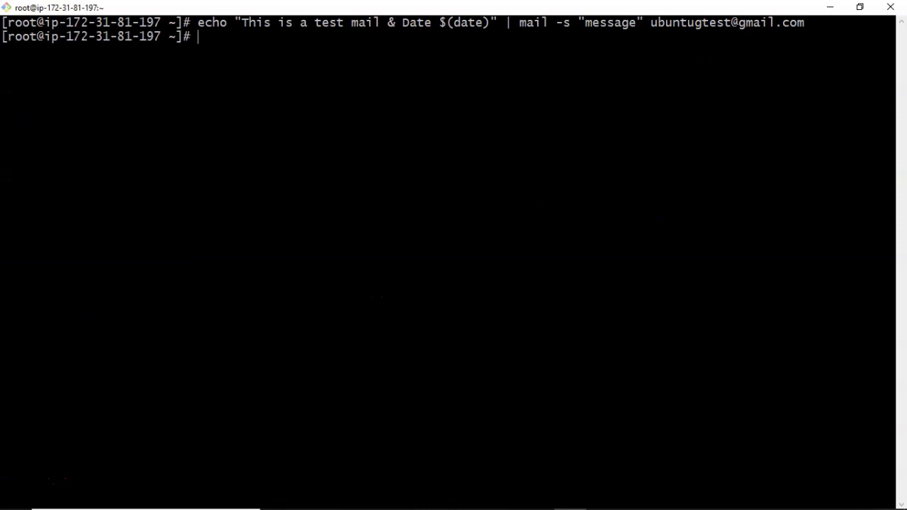
mouse_move(661, 23)
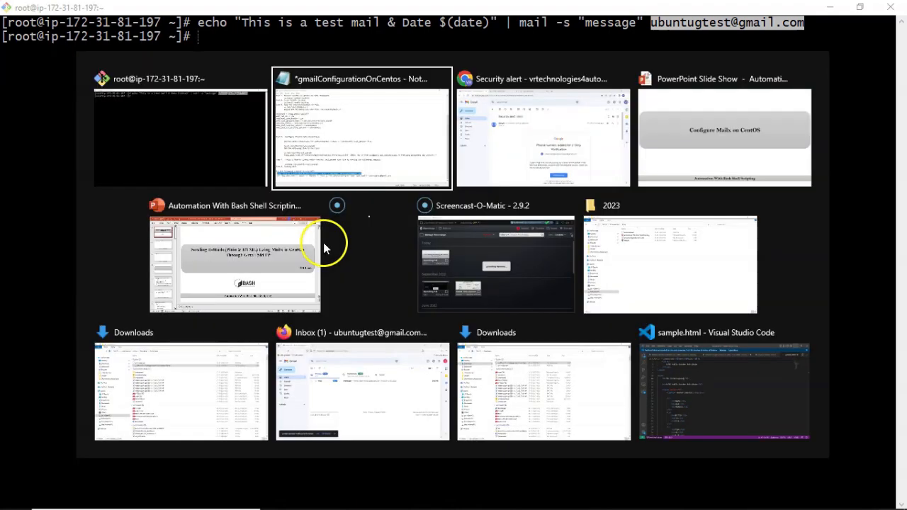
click(361, 128)
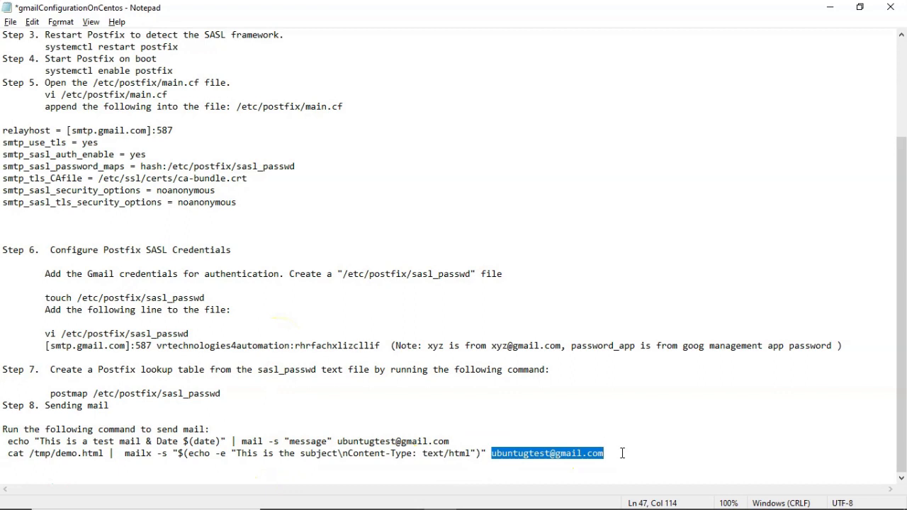
key(alt+tab)
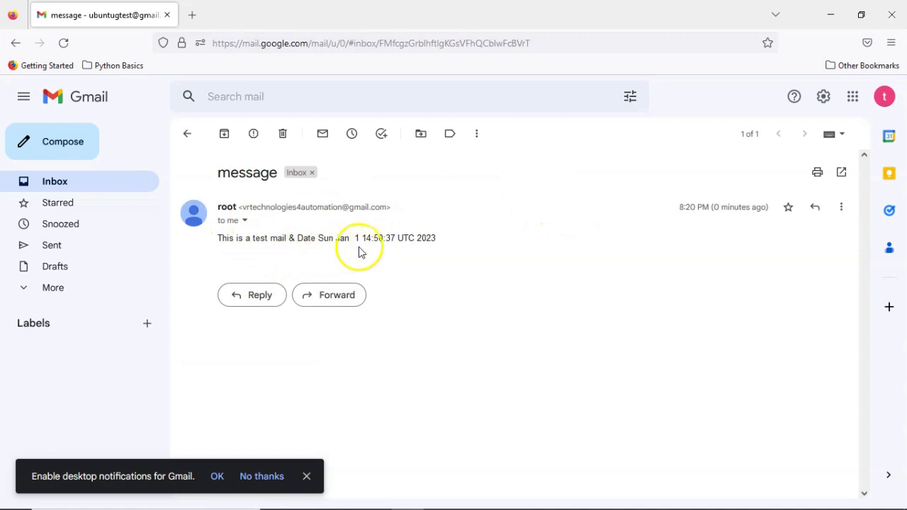
mouse_move(434, 297)
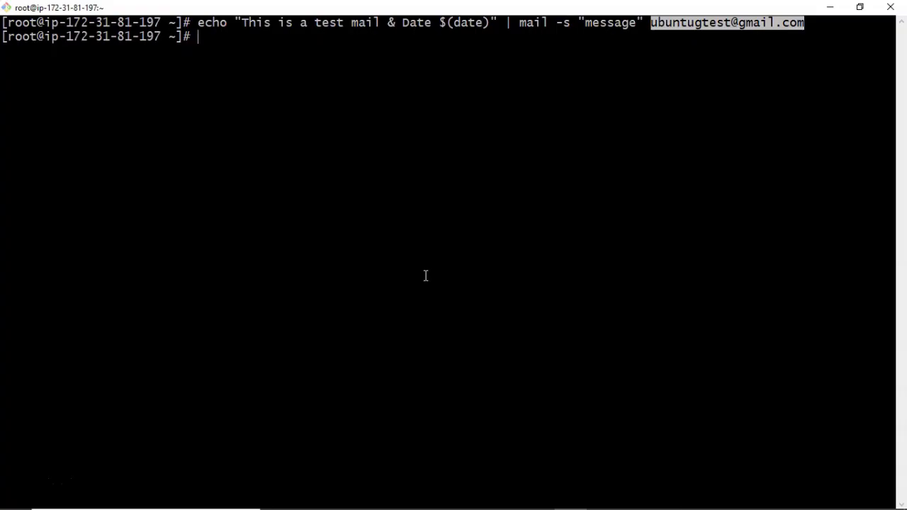
Create /tmp/demo.html with the HTML content and mail it via mailx with subject 'This is the subject' as text/html
text(cd /tmp/)
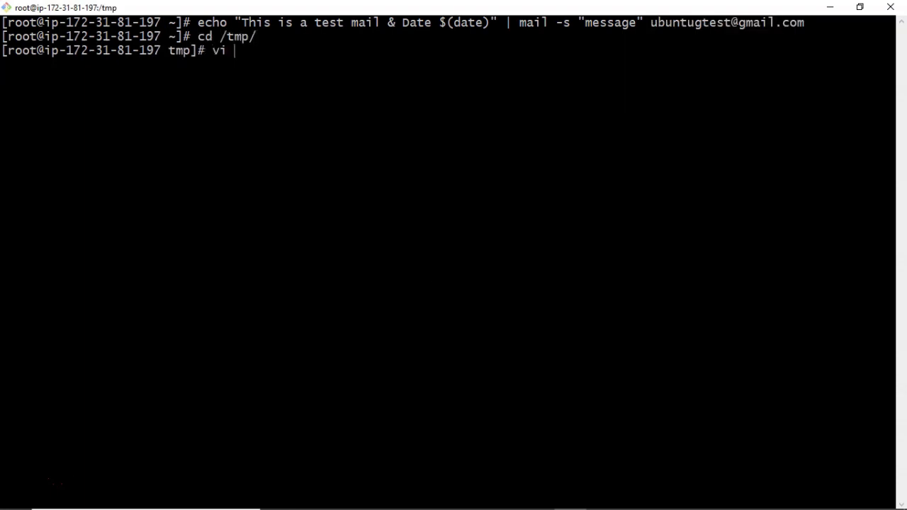
text(dem)
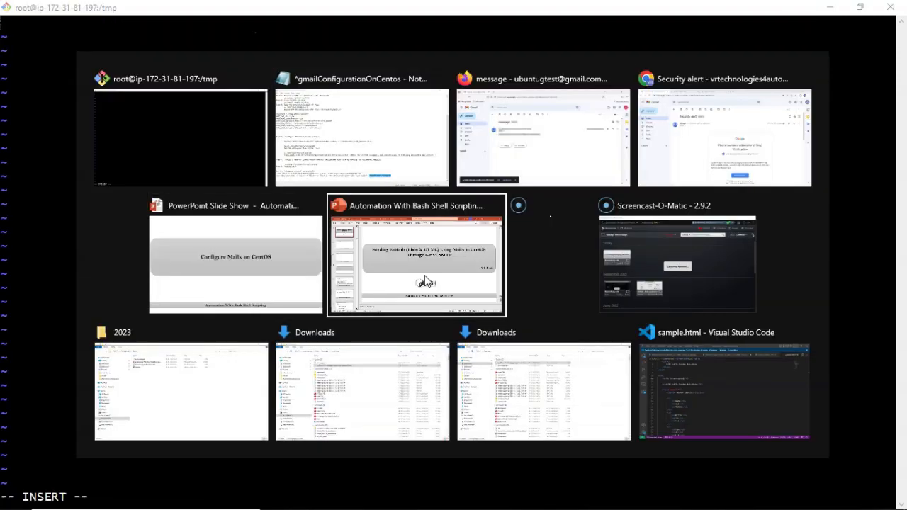
click(724, 400)
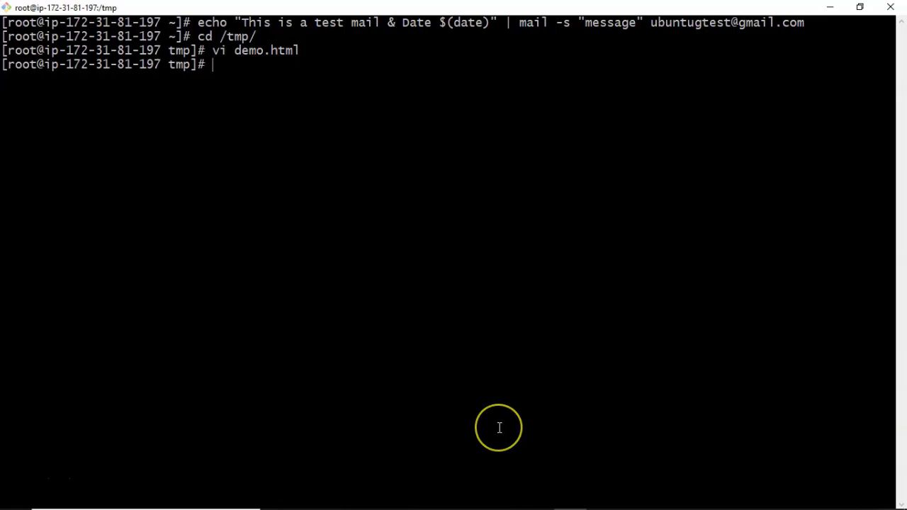
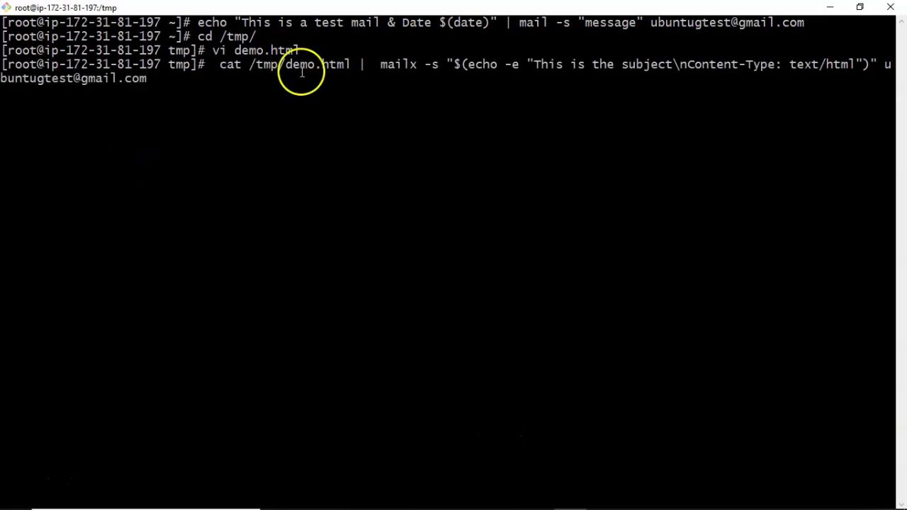
mouse_move(696, 67)
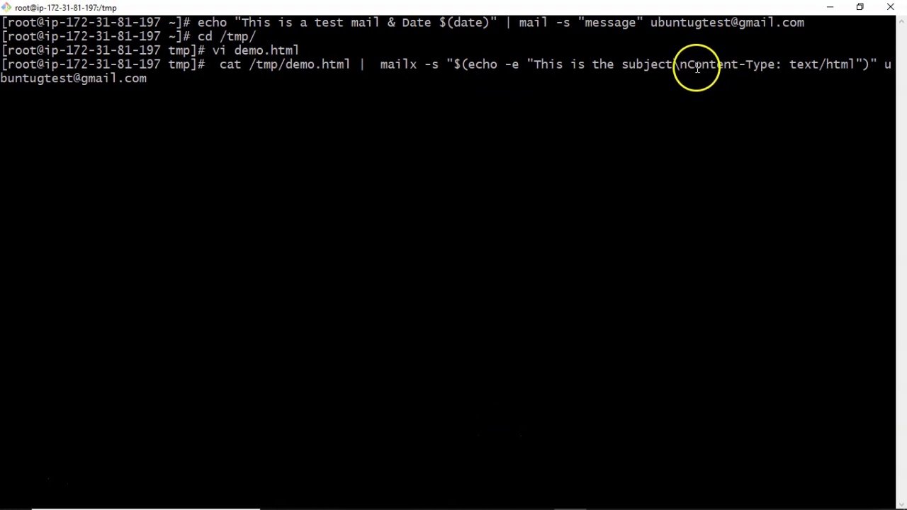
drag(679, 63, 858, 64)
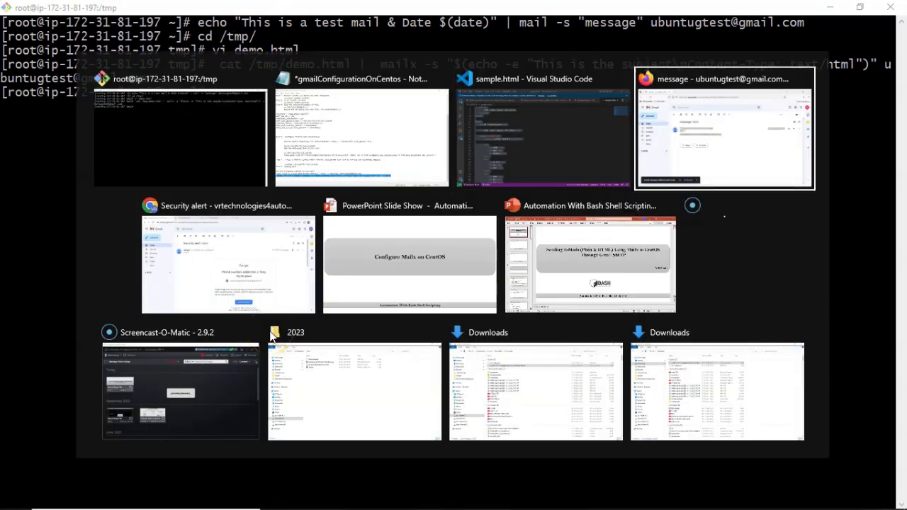
Switch to the Gmail inbox and open the new 'This is the subject' HTML mail
click(725, 127)
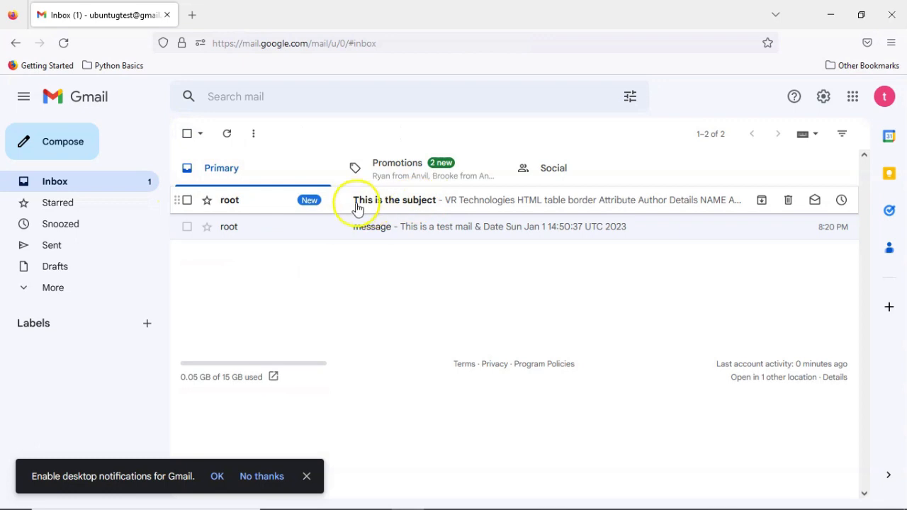
click(394, 200)
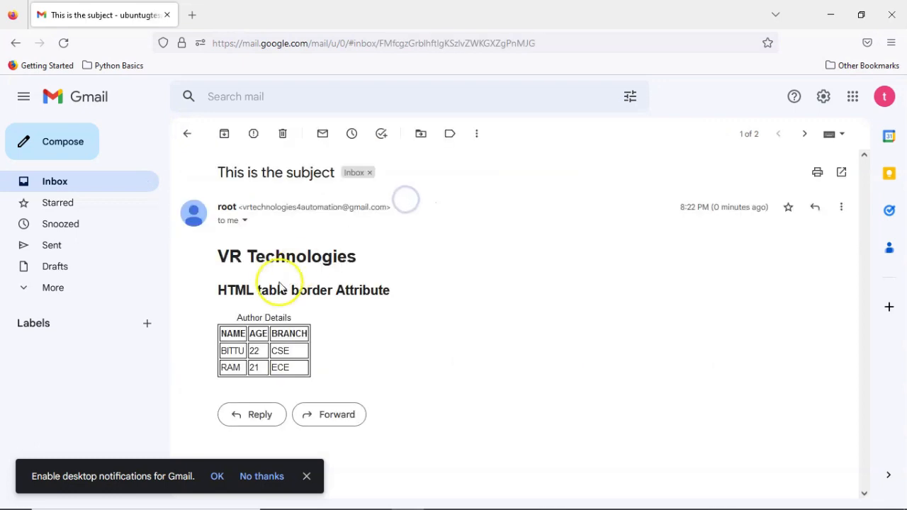
mouse_move(315, 319)
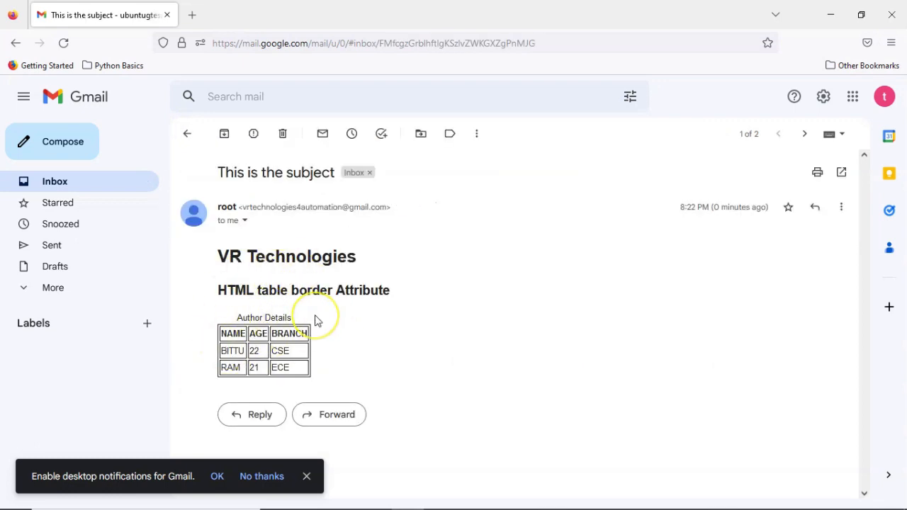